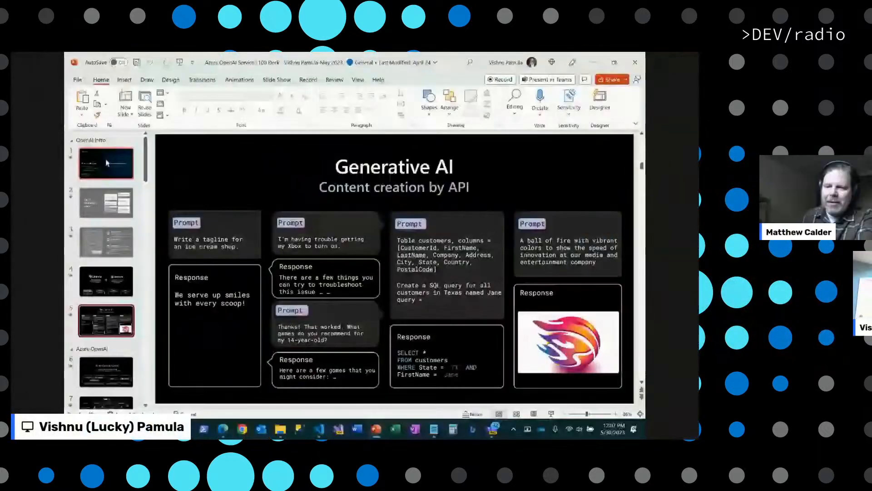
# Step: Jump to the opening slide of the deck before presenting full screen
pyautogui.click(105, 162)
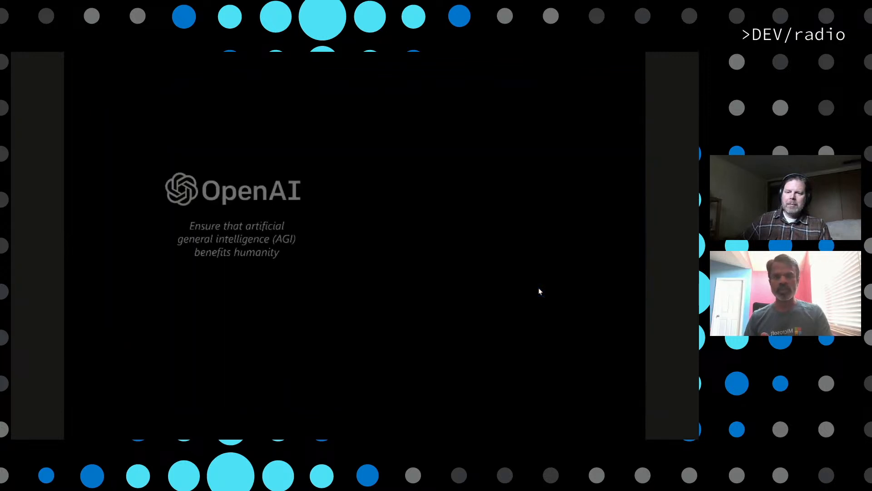
# Step: Advance the slideshow to the next slide with the Right arrow key
pyautogui.press('Right')
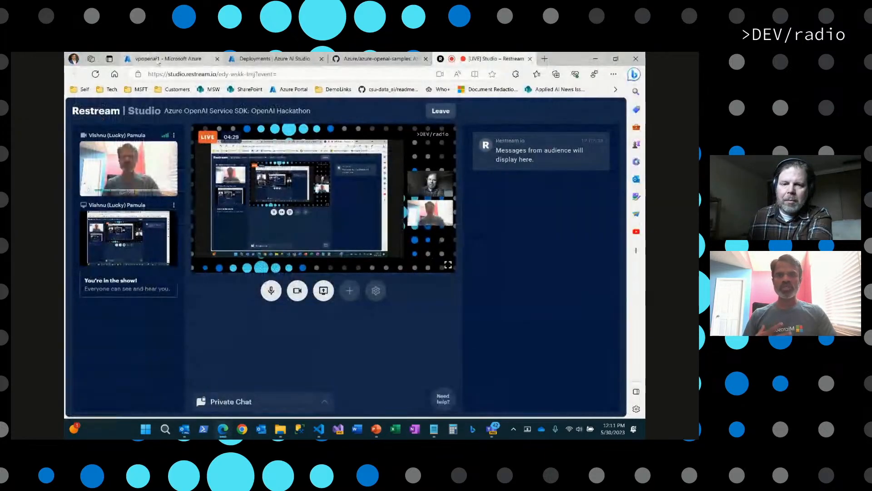
# Step: Search 'azure openai' in the Azure portal and choose the Azure OpenAI service
pyautogui.click(167, 58)
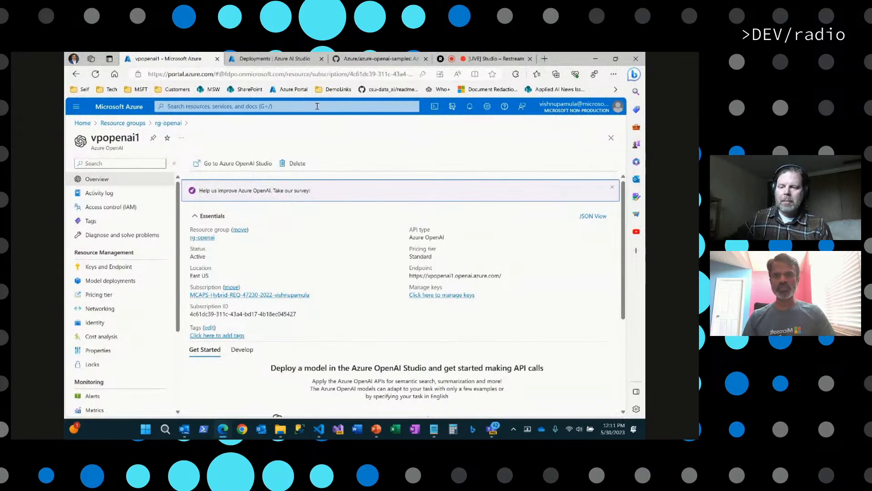
pyautogui.click(283, 106)
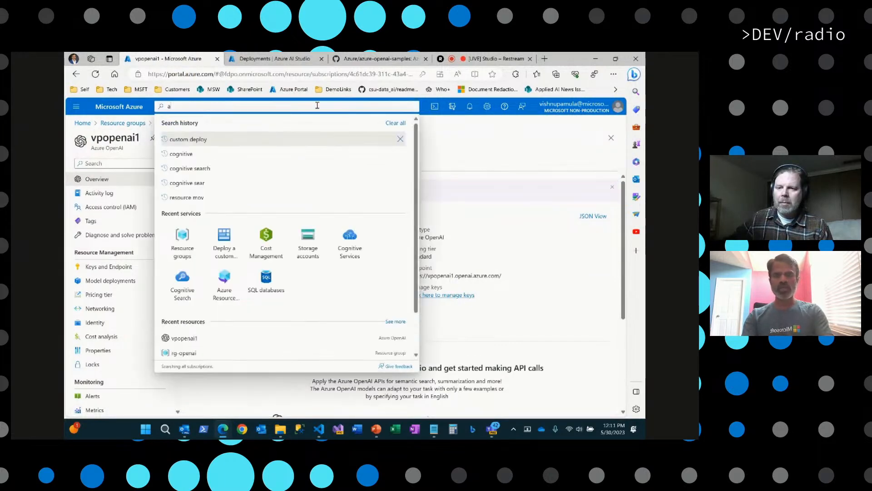
pyautogui.write('zreu')
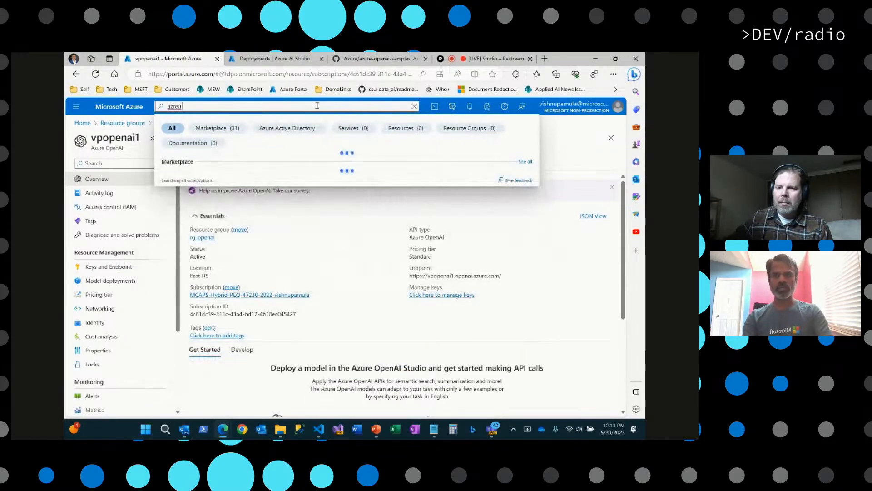
pyautogui.write('azure openai')
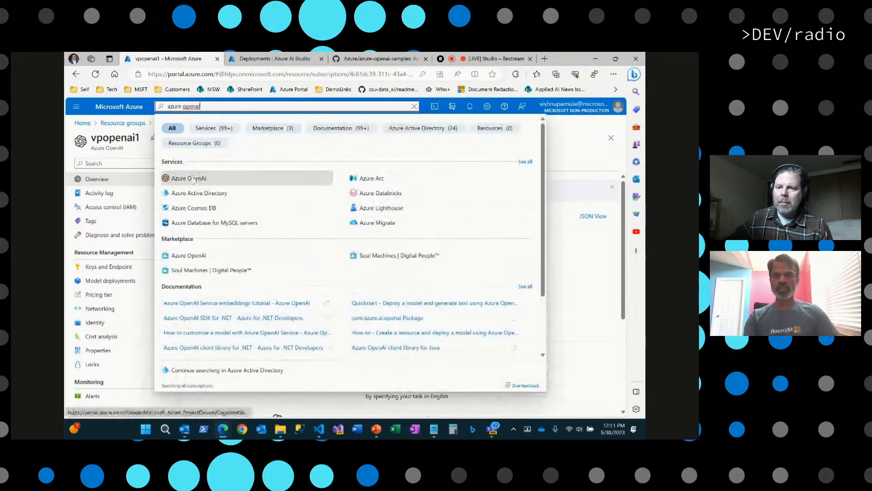
pyautogui.click(188, 178)
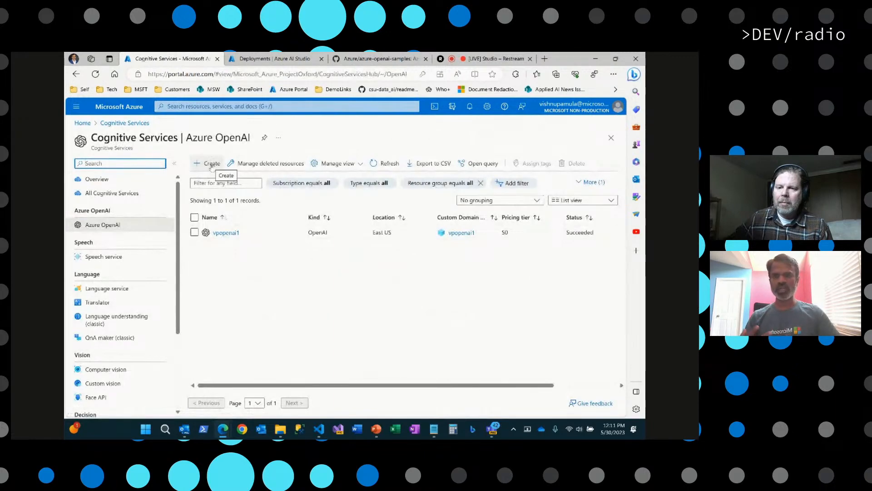
# Step: Open the vpopenai1 resource from the Azure OpenAI resource list
pyautogui.click(211, 163)
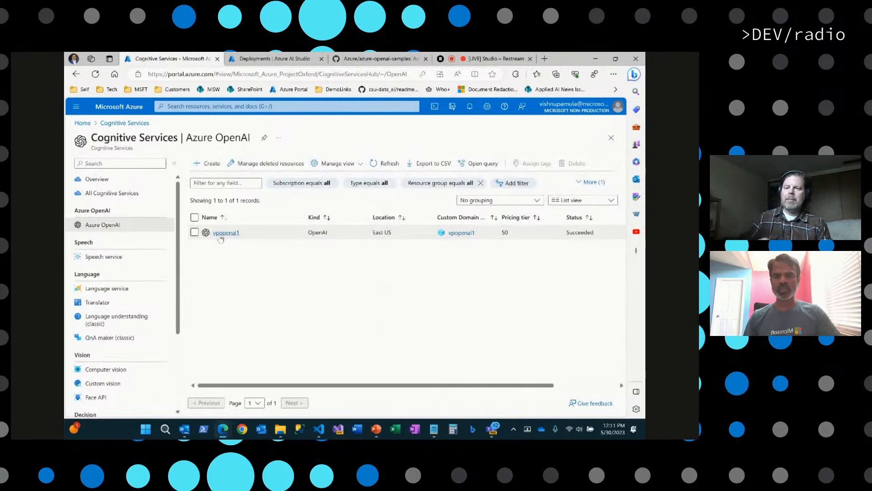
pyautogui.moveTo(226, 233)
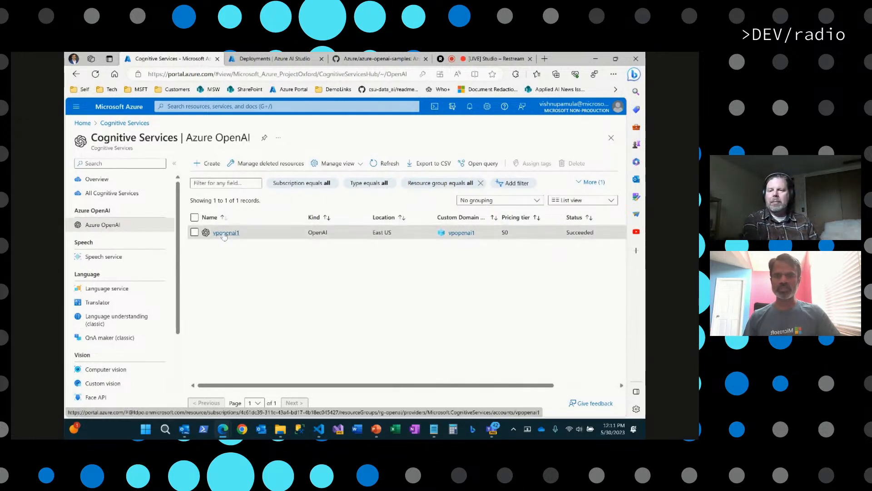
pyautogui.click(226, 231)
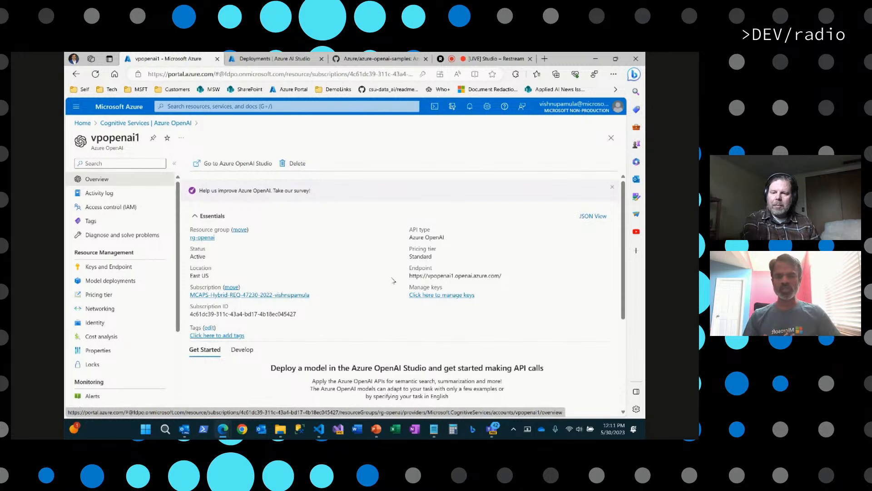
pyautogui.moveTo(364, 262)
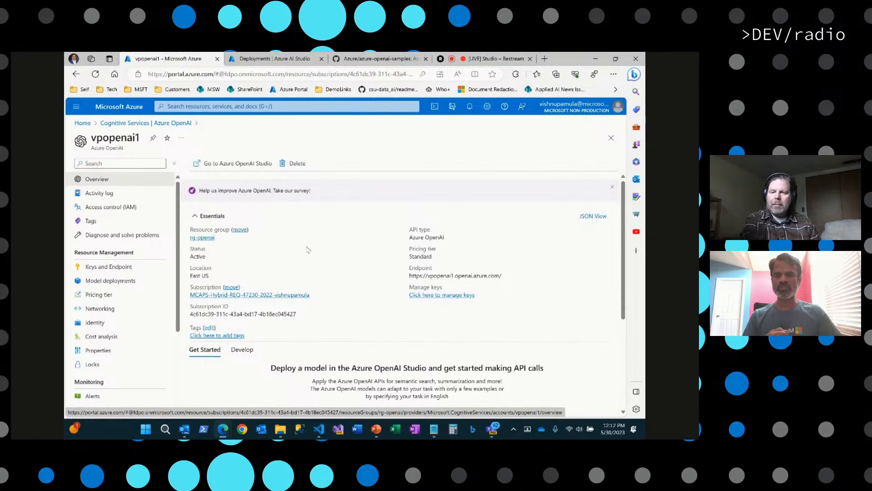
pyautogui.moveTo(216, 275)
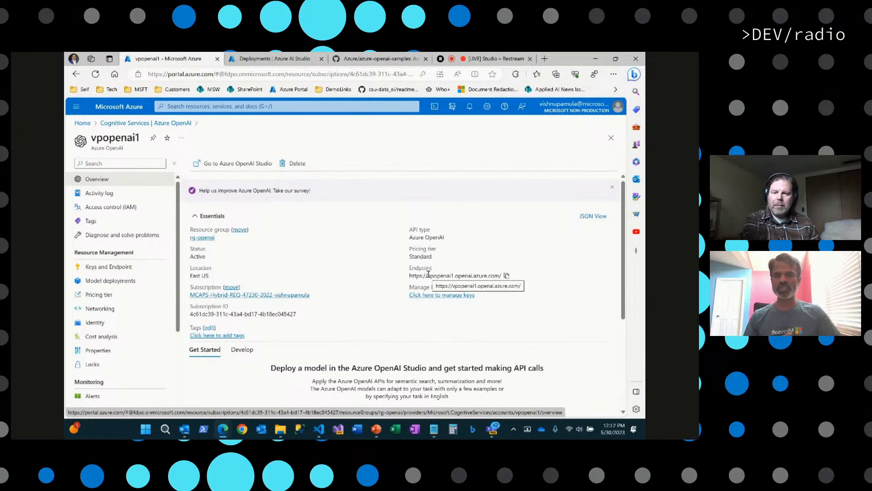
# Step: Show the Keys and Endpoint page for vpopenai1 under Resource Management
pyautogui.click(108, 266)
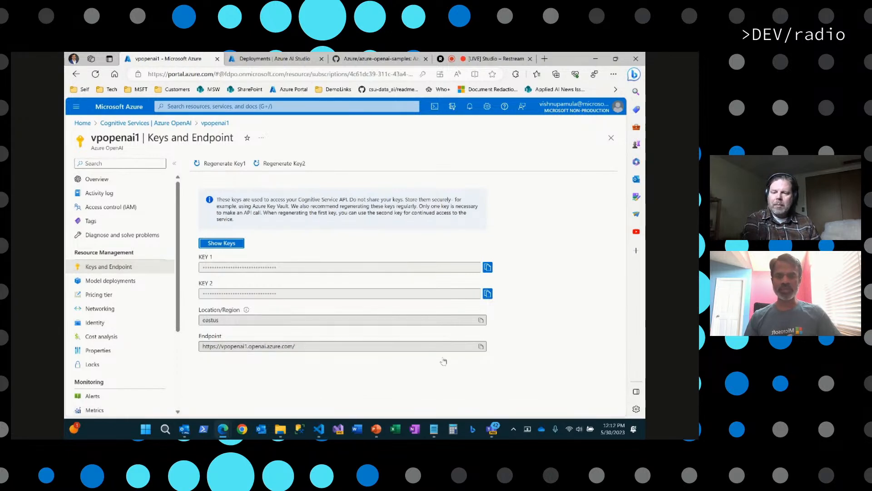
pyautogui.moveTo(398, 299)
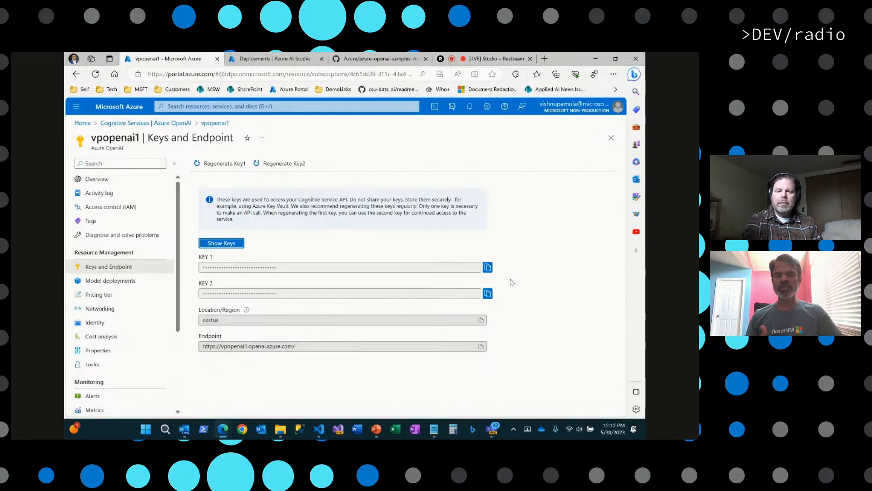
pyautogui.moveTo(338, 237)
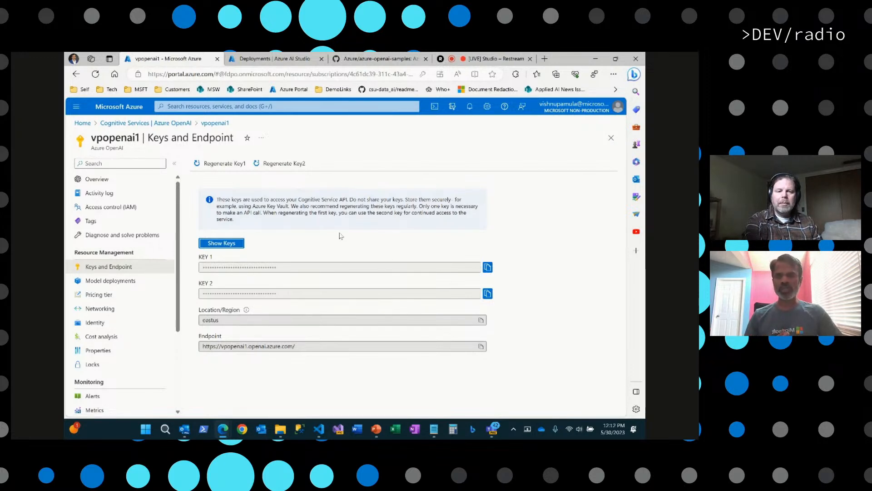
pyautogui.moveTo(110, 281)
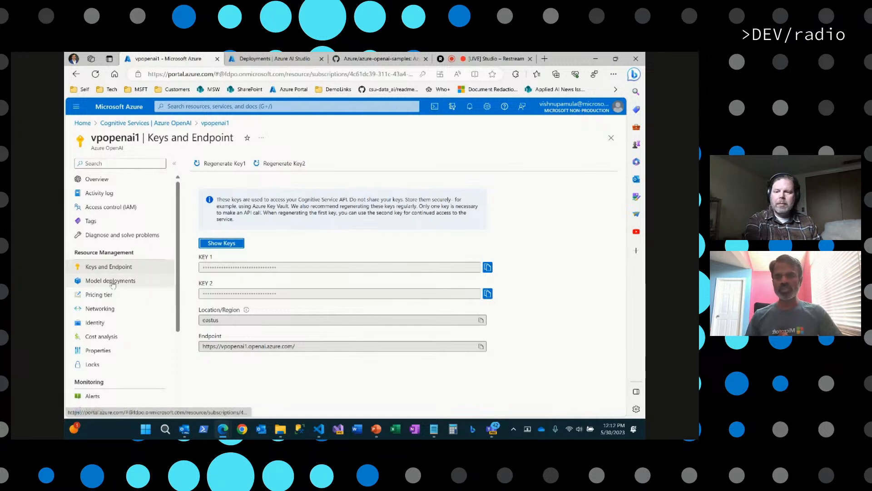
# Step: Check the Model deployments notice, then return to the vpopenai1 overview
pyautogui.click(110, 281)
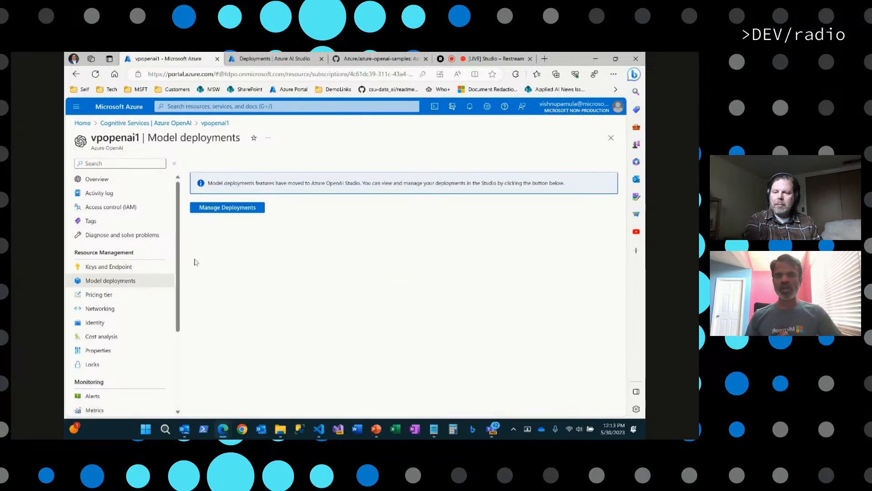
pyautogui.click(97, 179)
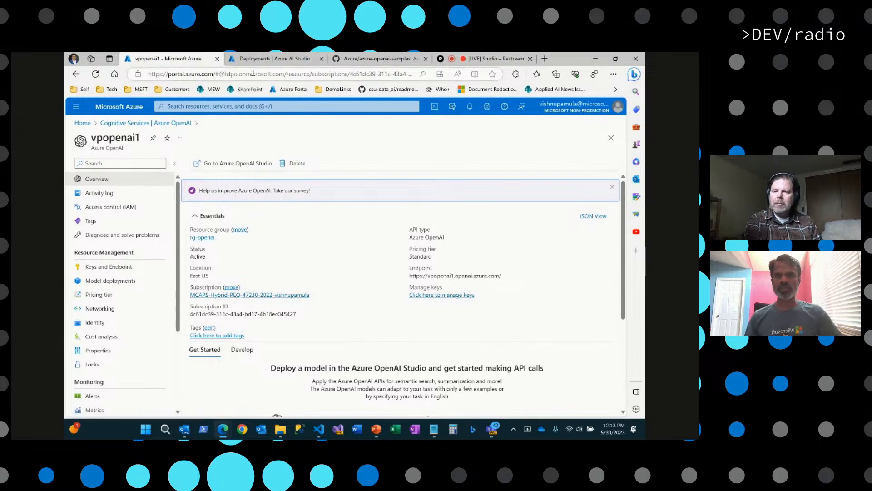
# Step: Switch to the Azure AI Studio tab and select the vp-chatgpt35-turbo deployment
pyautogui.click(273, 59)
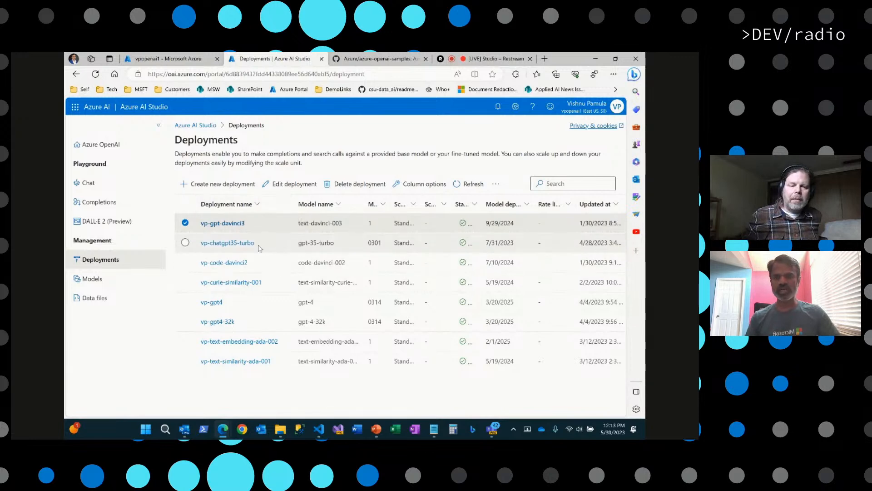
pyautogui.click(92, 278)
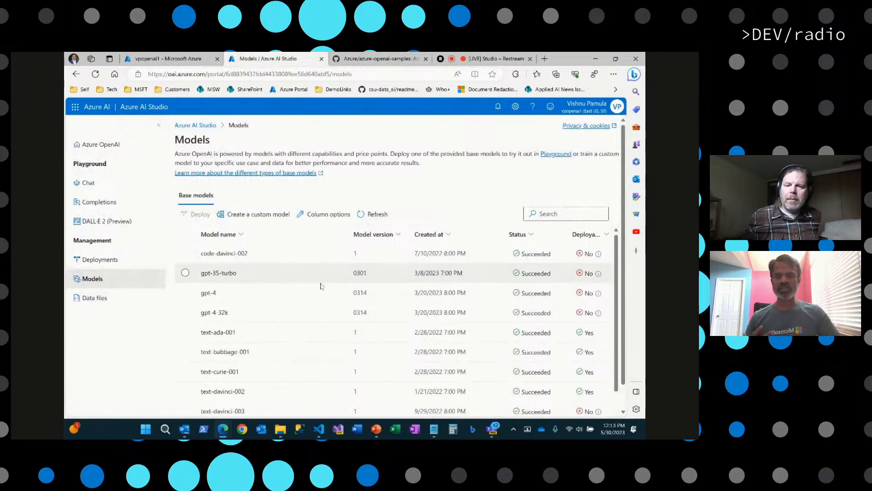
pyautogui.moveTo(315, 312)
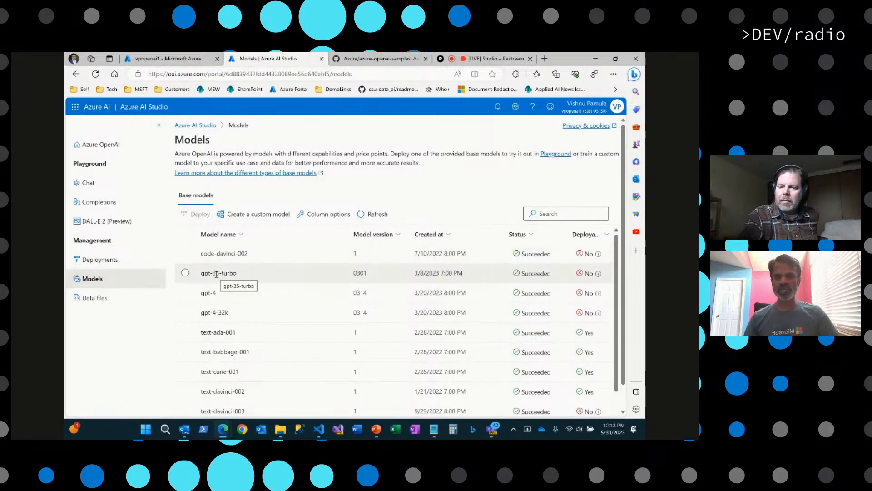
pyautogui.scroll(-3)
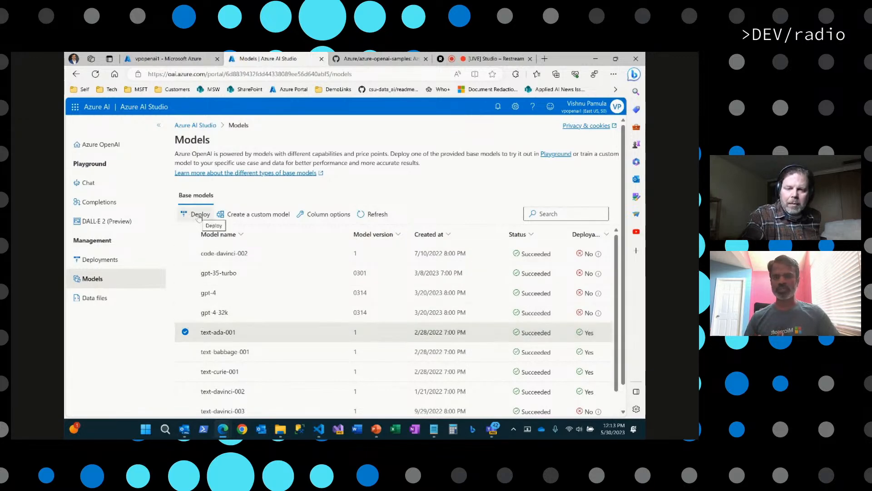
pyautogui.click(199, 214)
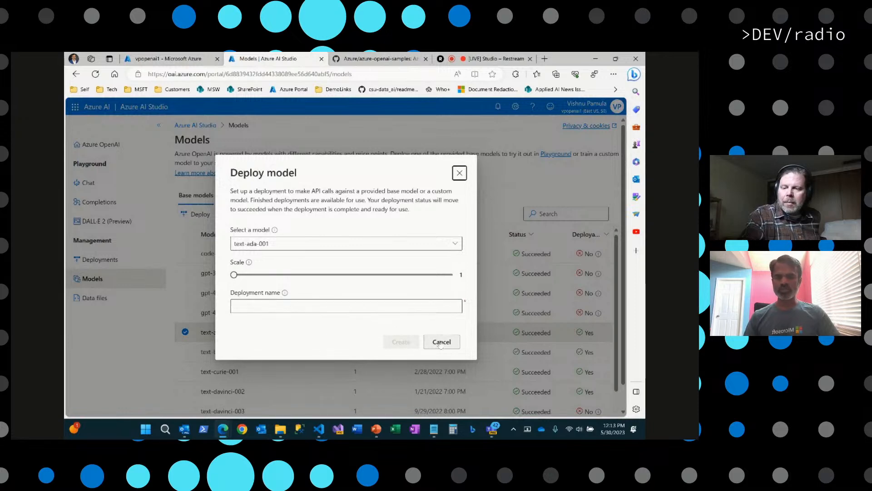
pyautogui.click(442, 341)
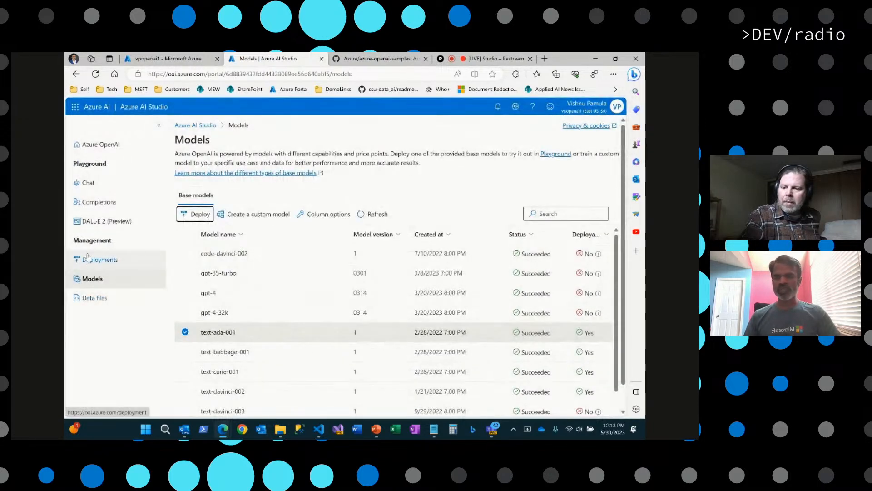
# Step: Show the existing model deployments under Management in AI Studio
pyautogui.click(99, 259)
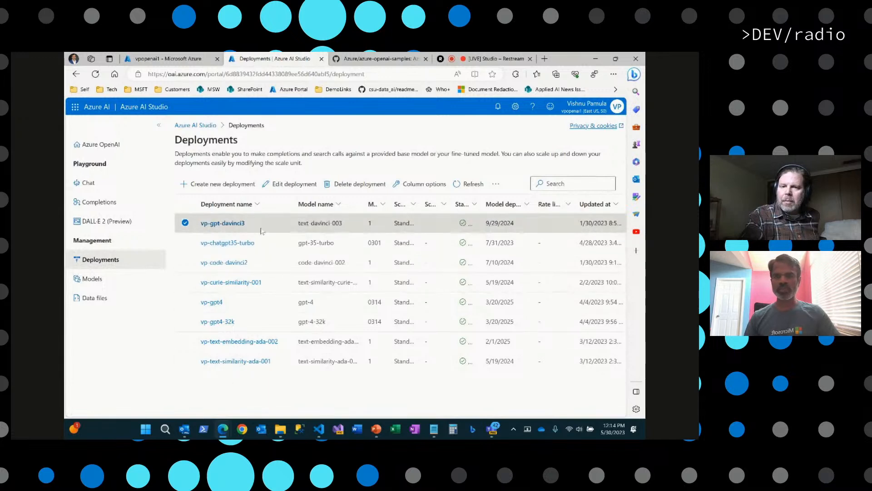
pyautogui.moveTo(253, 229)
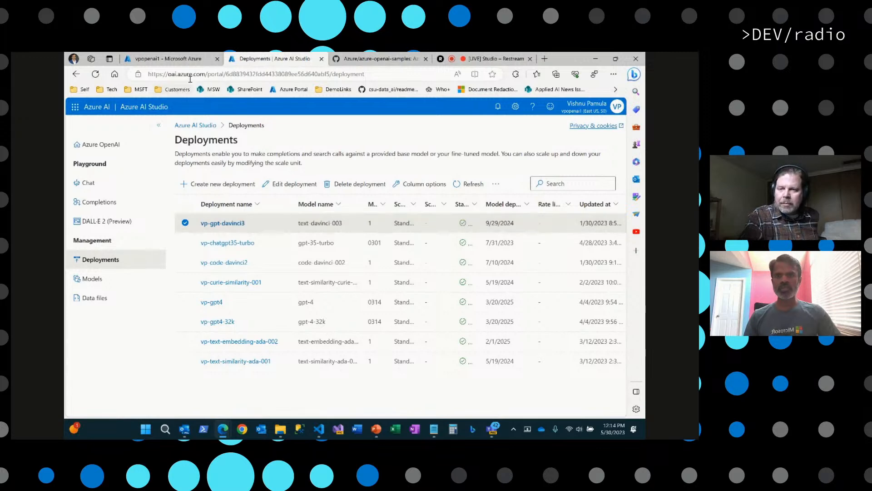
# Step: Check vpopenai1's Keys and Endpoint in the portal, then return to AI Studio deployments
pyautogui.click(167, 58)
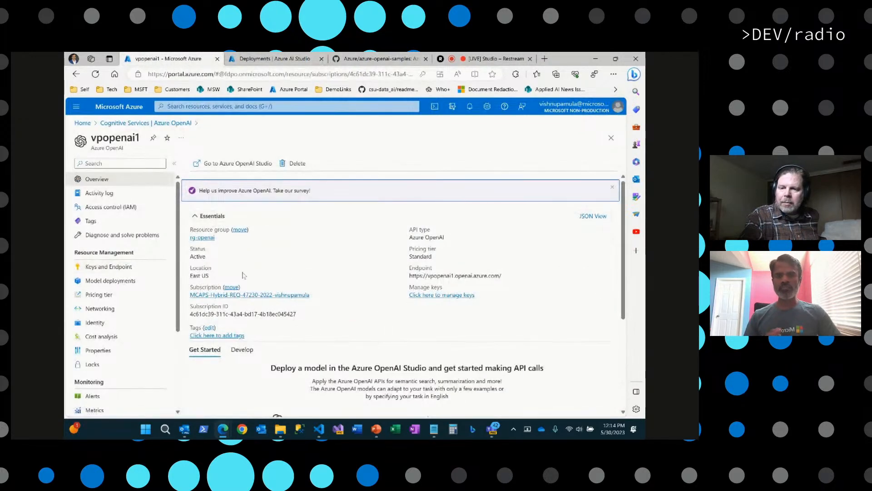
pyautogui.click(108, 266)
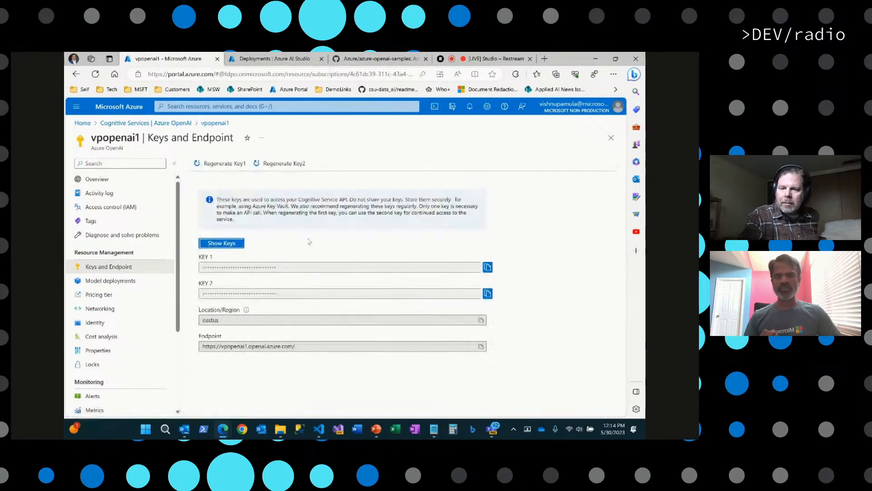
pyautogui.click(273, 58)
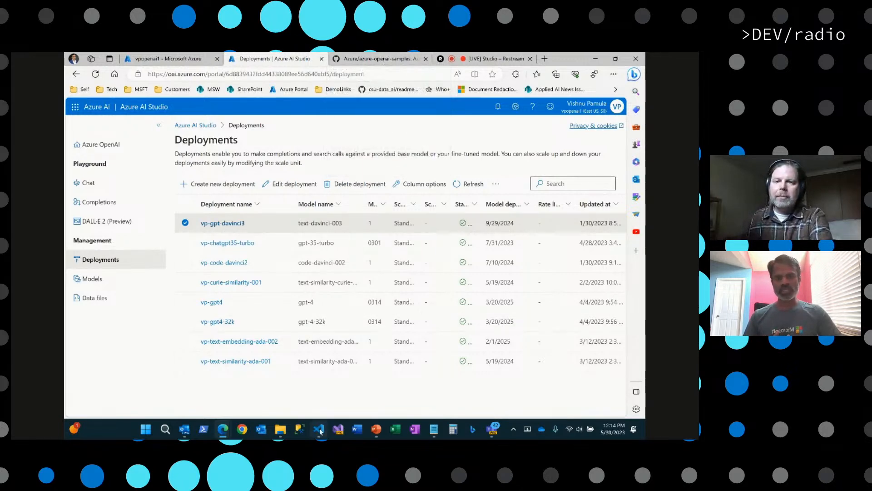
# Step: Bring Visual Studio Code forward with the 02_OpenAI_getting_started Quickstart notebook
pyautogui.click(318, 429)
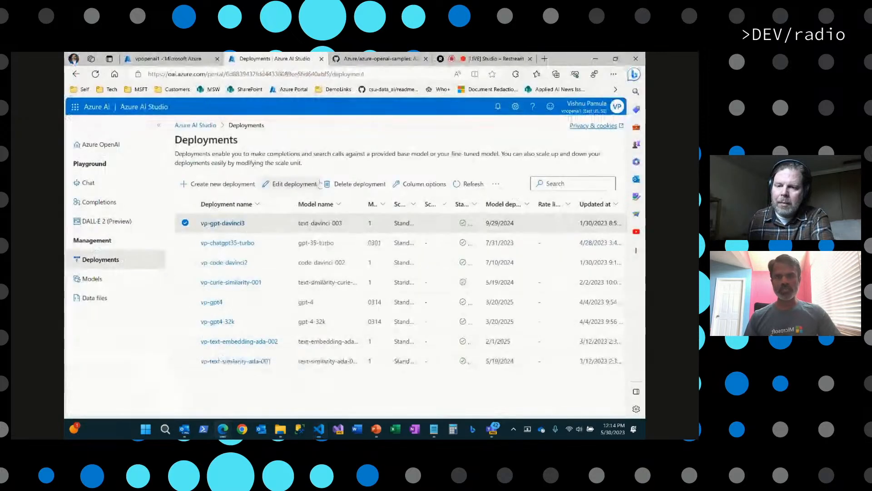
pyautogui.click(379, 58)
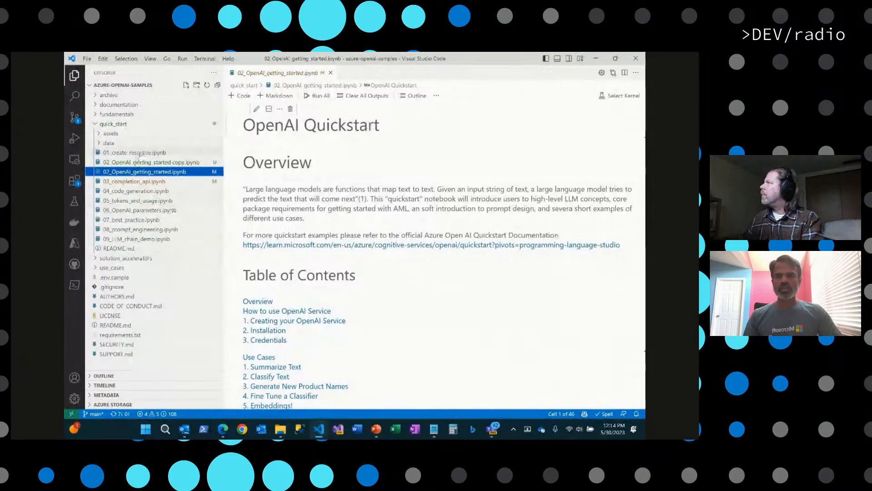
# Step: Open 01_create_resource.ipynb and scroll through its Azure login and Create OpenAI service cells
pyautogui.click(135, 152)
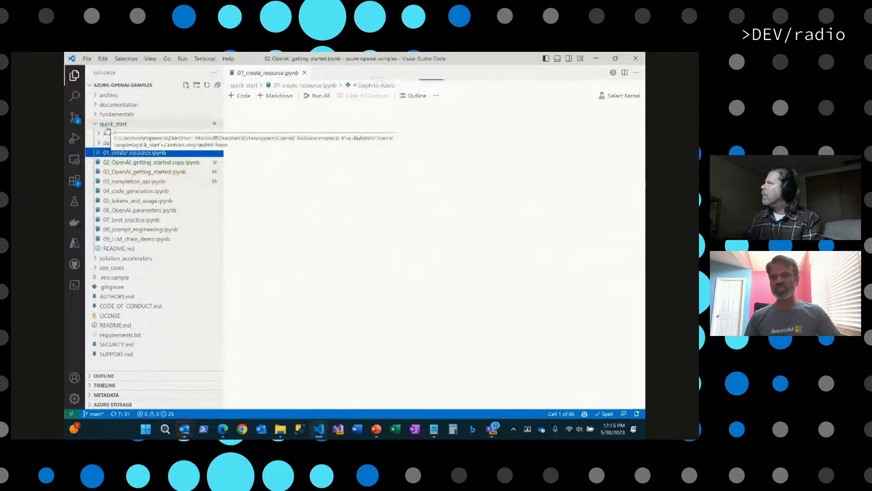
pyautogui.click(135, 153)
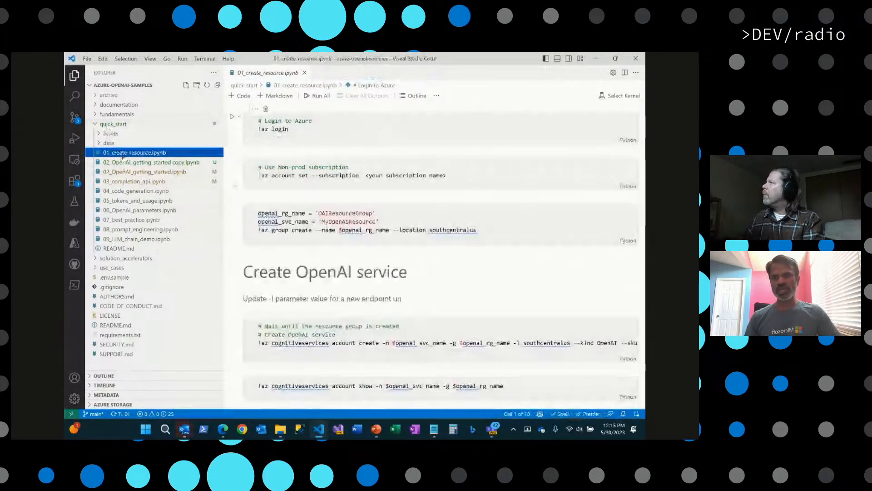
pyautogui.moveTo(133, 153)
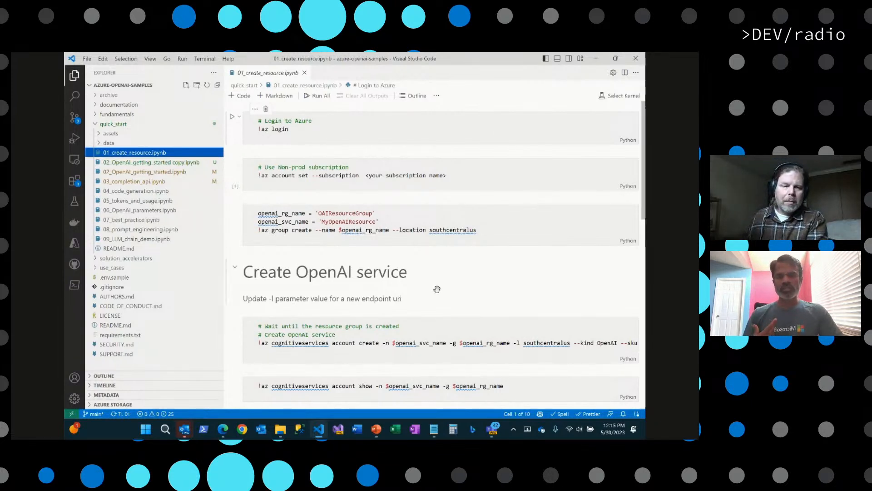
pyautogui.scroll(-3)
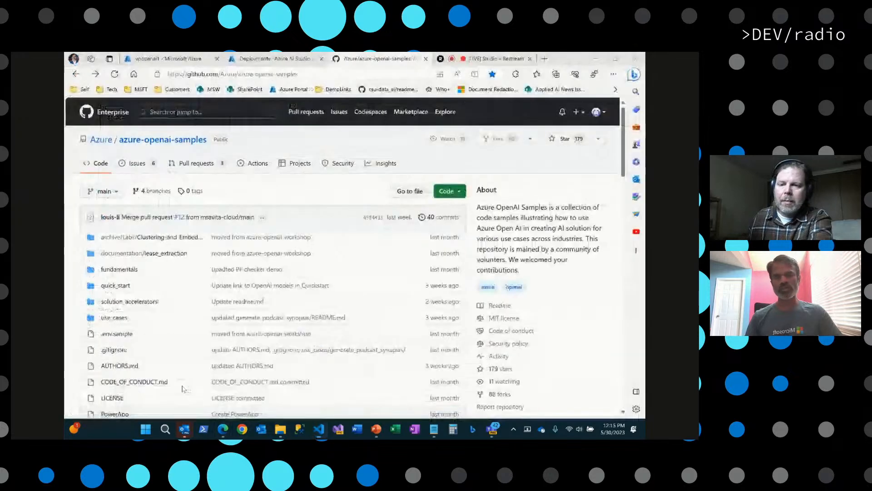
# Step: Switch via the vpopenai1 Keys and Endpoint tab back to the notebook in VS Code
pyautogui.click(167, 58)
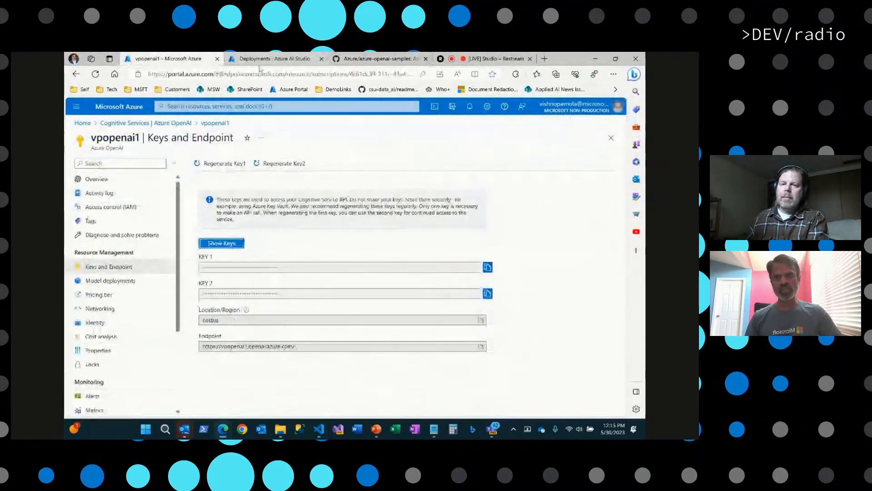
pyautogui.click(272, 58)
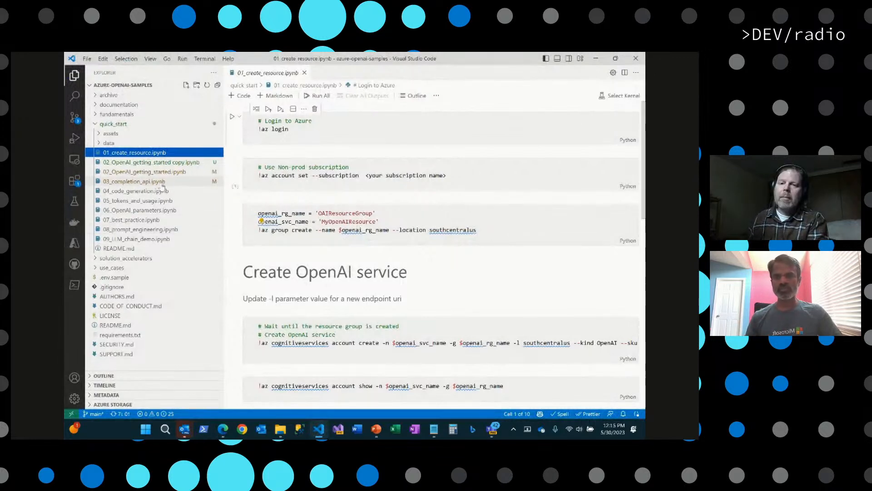
# Step: Open 02_OpenAI_getting_started.ipynb and scroll to its Install OpenAI and credentials setup cells
pyautogui.click(144, 172)
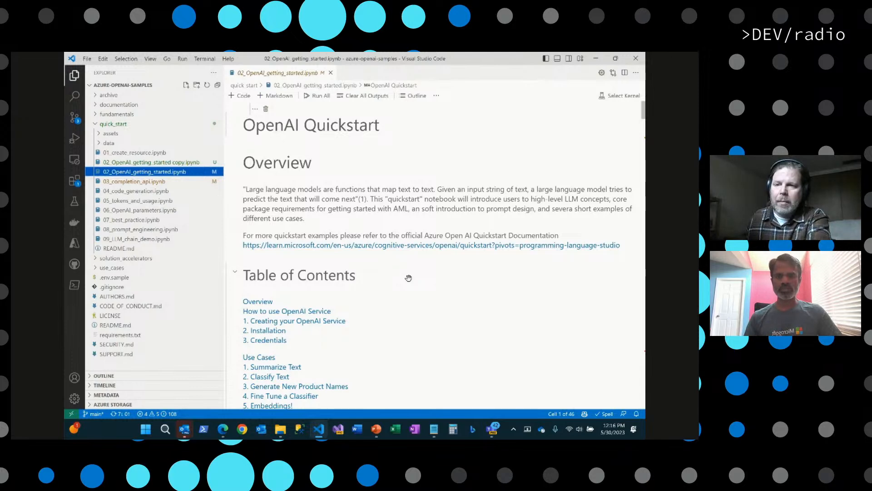
pyautogui.scroll(-3)
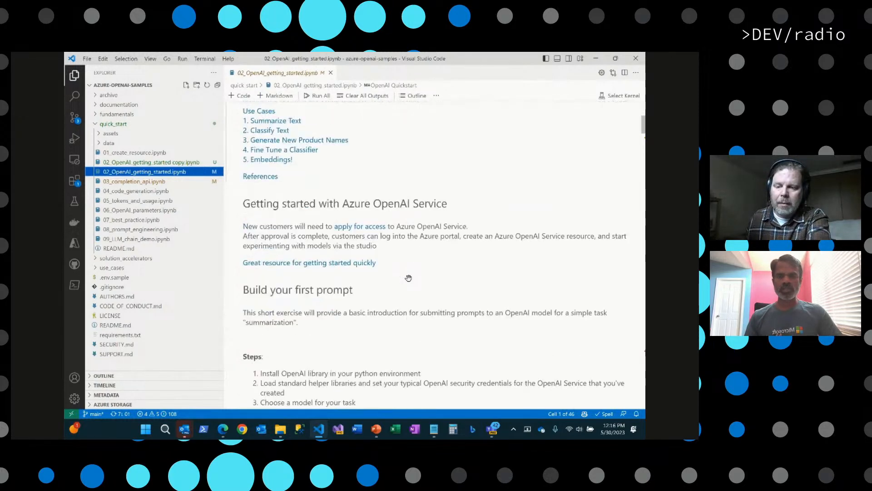
pyautogui.scroll(-3)
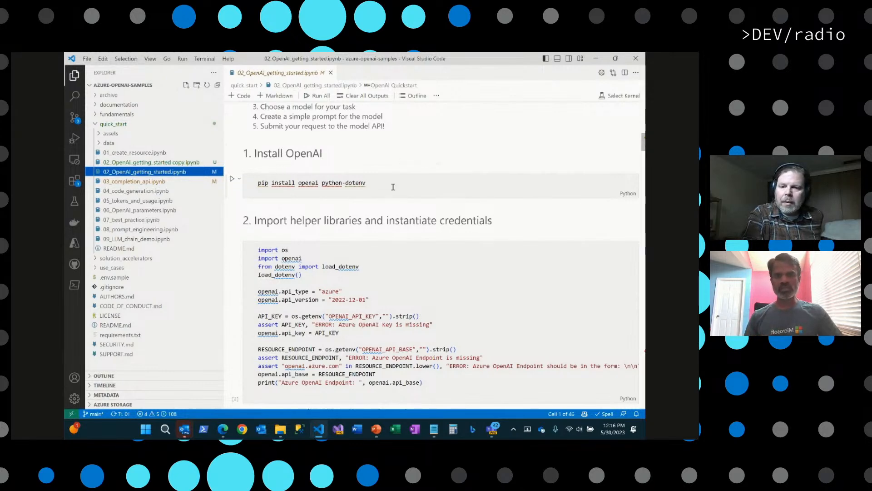
pyautogui.scroll(-3)
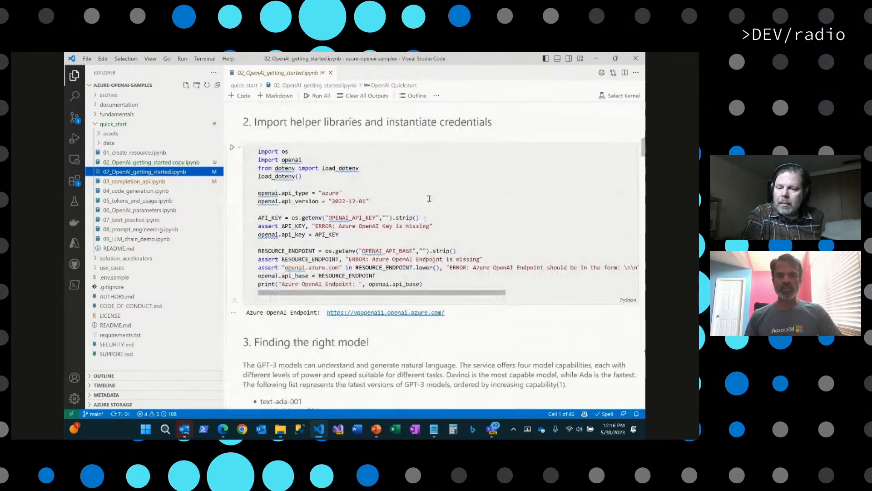
pyautogui.click(343, 193)
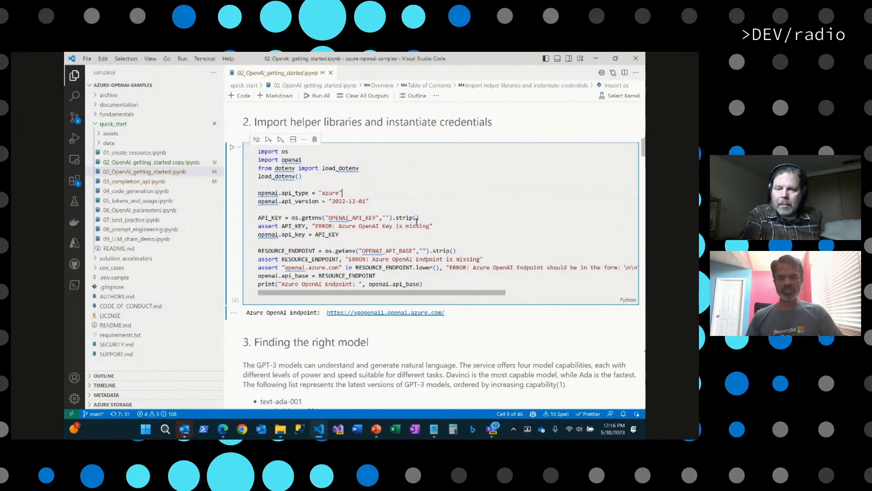
pyautogui.moveTo(294, 218)
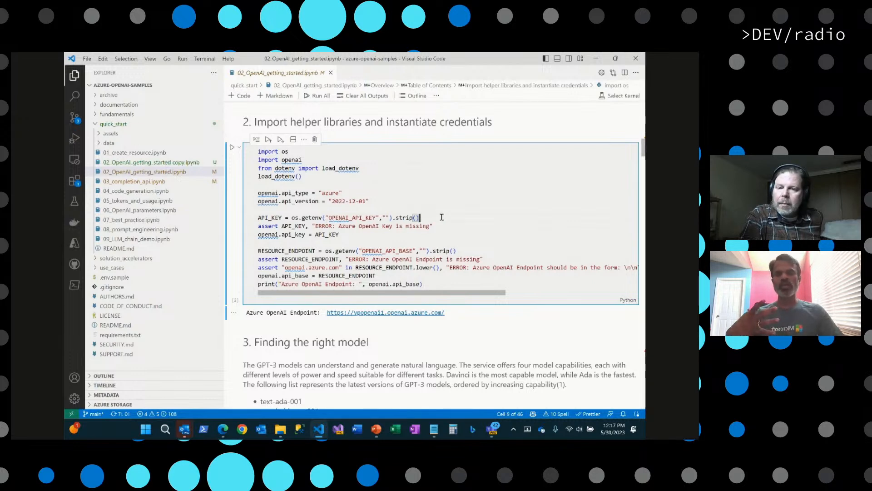
pyautogui.moveTo(443, 206)
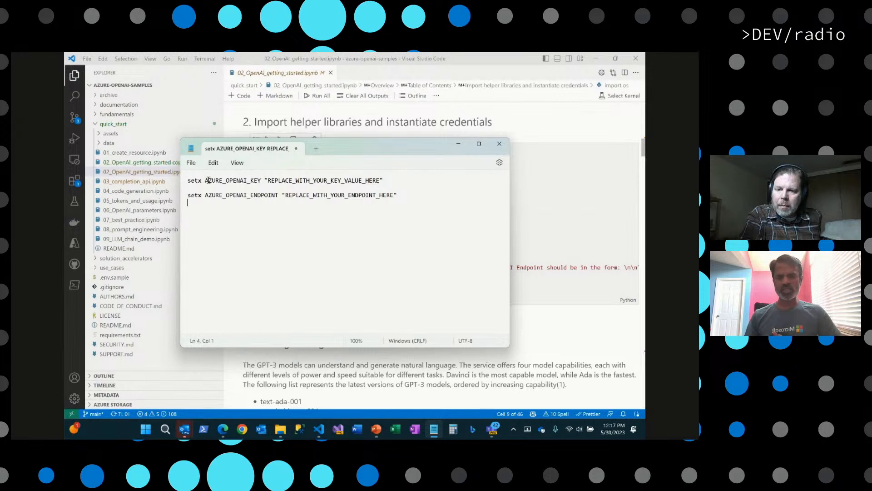
# Step: Review the setx key and endpoint notes, glance at Azure AI Studio, and return to the credentials cell
pyautogui.doubleClick(323, 180)
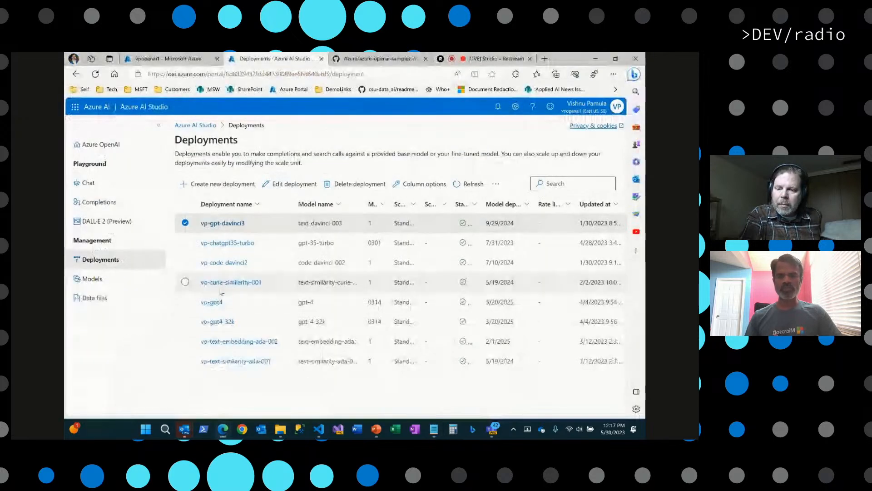
pyautogui.click(167, 58)
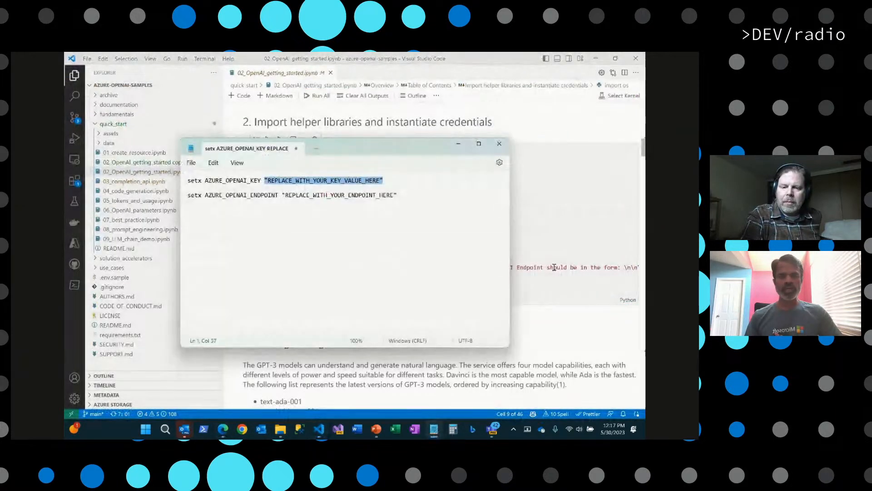
pyautogui.click(498, 143)
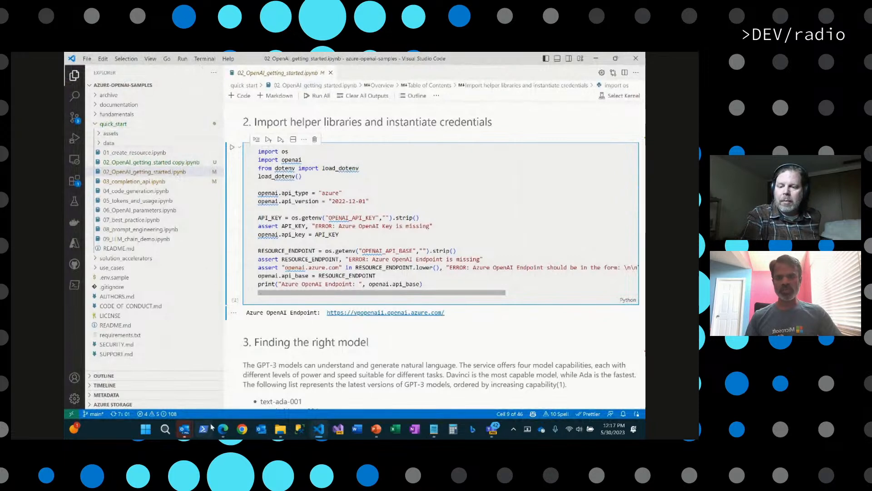
pyautogui.moveTo(203, 429)
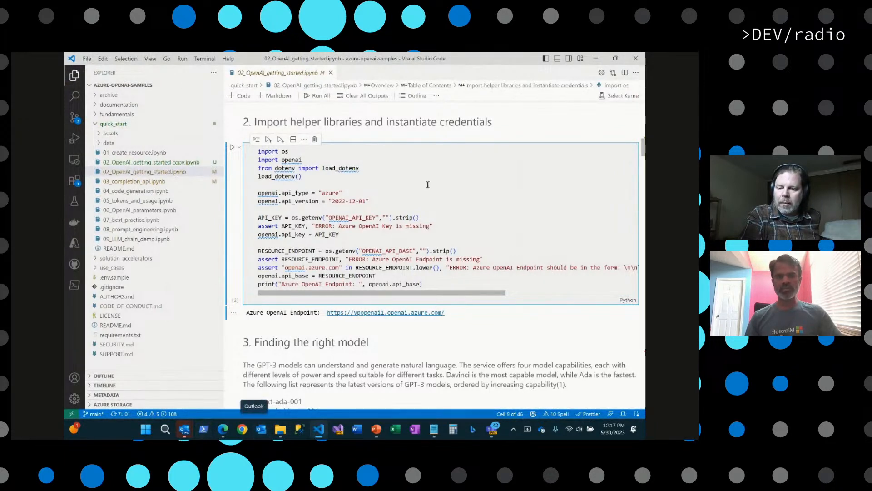
# Step: Start a new terminal from the Terminal menu beneath the credentials cell
pyautogui.click(205, 58)
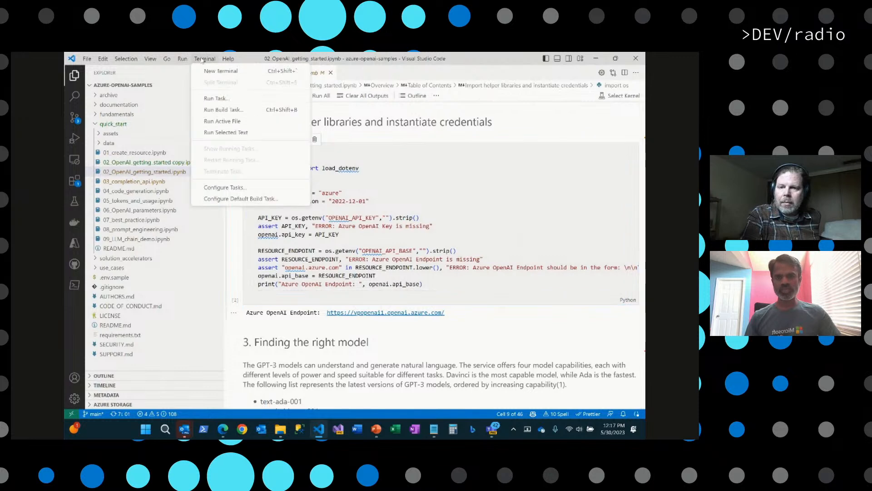
pyautogui.click(219, 71)
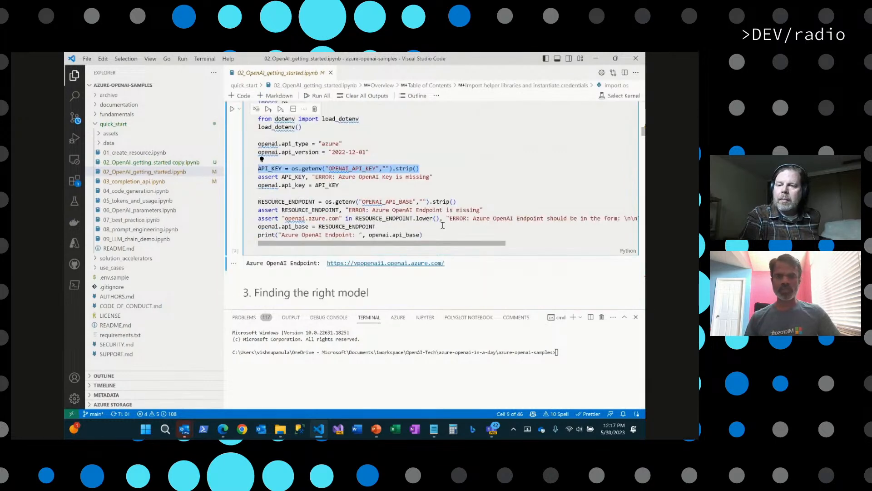
pyautogui.scroll(-3)
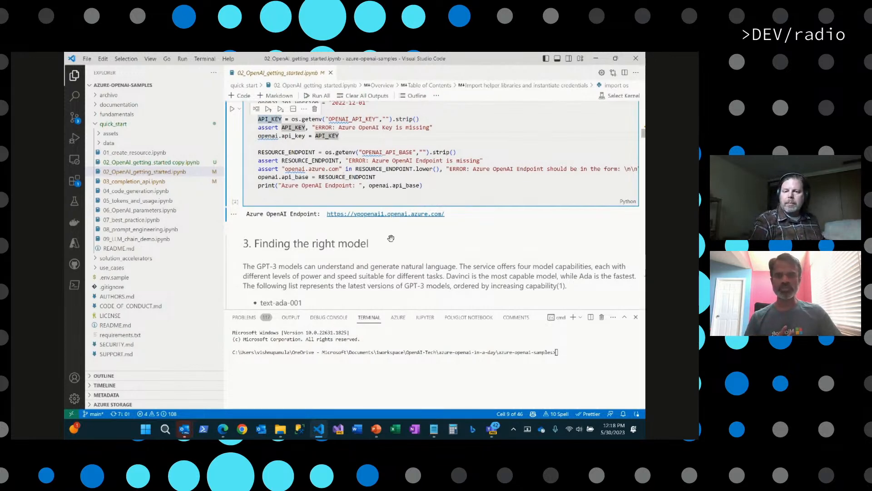
# Step: Scroll through section 3 to the cell selecting the vp-gpt-davinci3 model
pyautogui.scroll(-3)
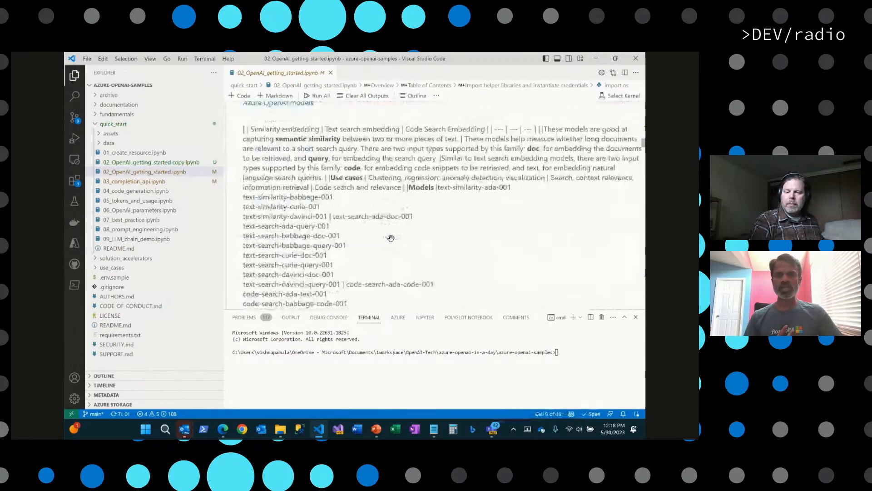
pyautogui.scroll(-3)
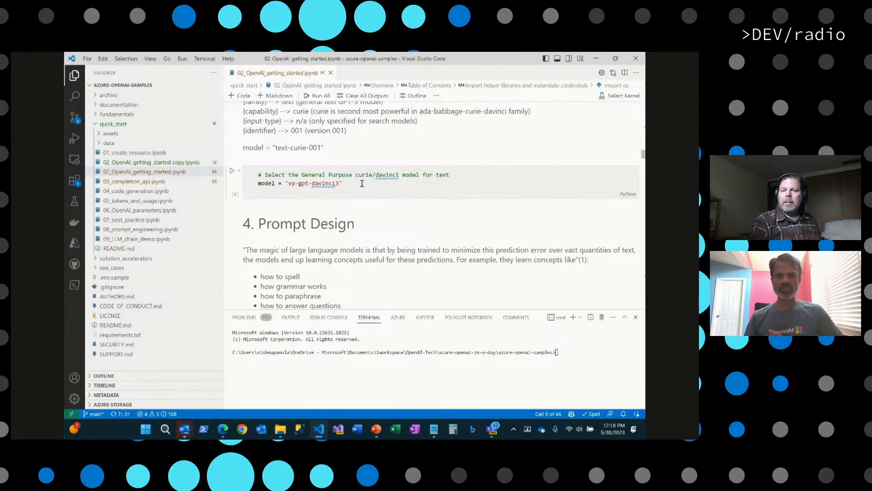
pyautogui.scroll(-3)
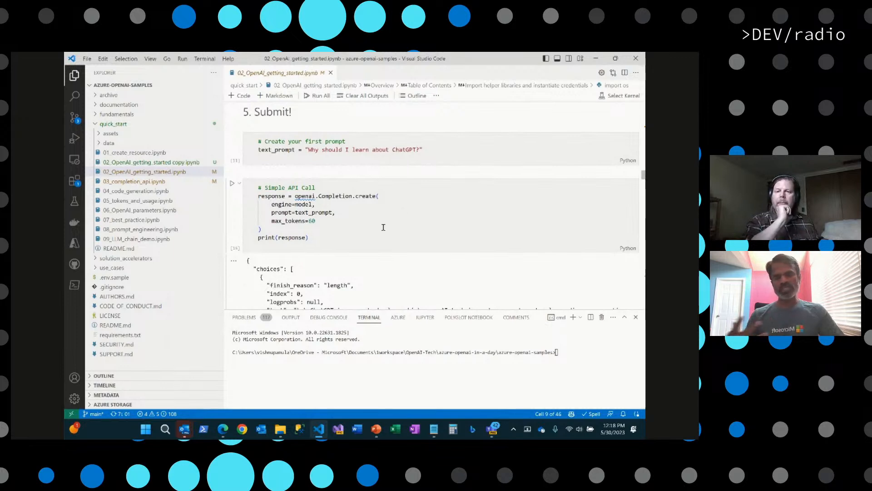
pyautogui.moveTo(333, 205)
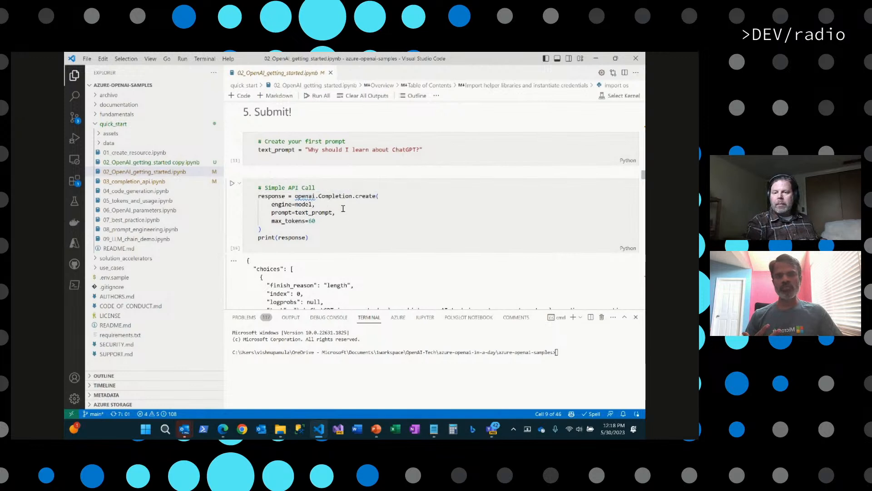
pyautogui.moveTo(333, 195)
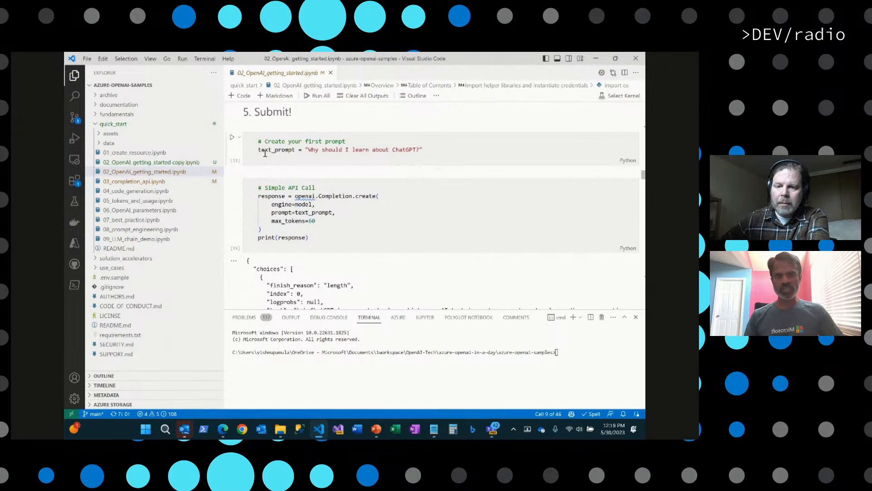
pyautogui.moveTo(445, 144)
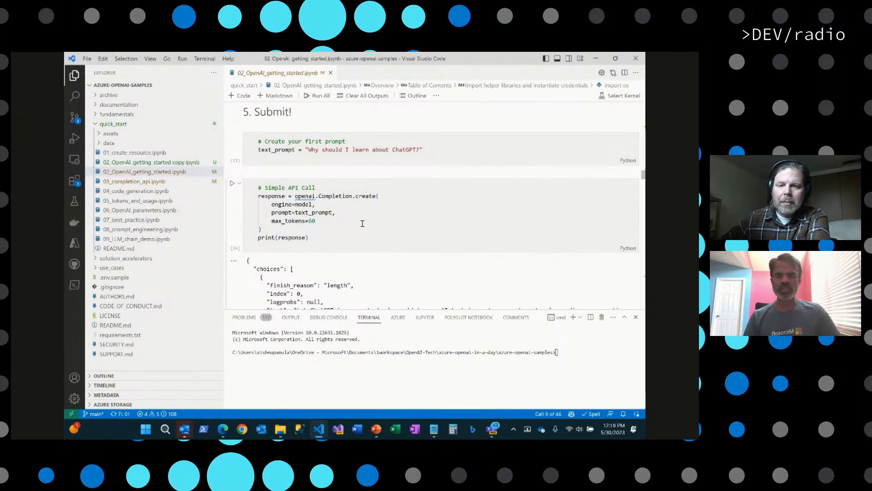
# Step: Scroll to the Submit section's completion response with the ChatGPT answer and token usage
pyautogui.scroll(-3)
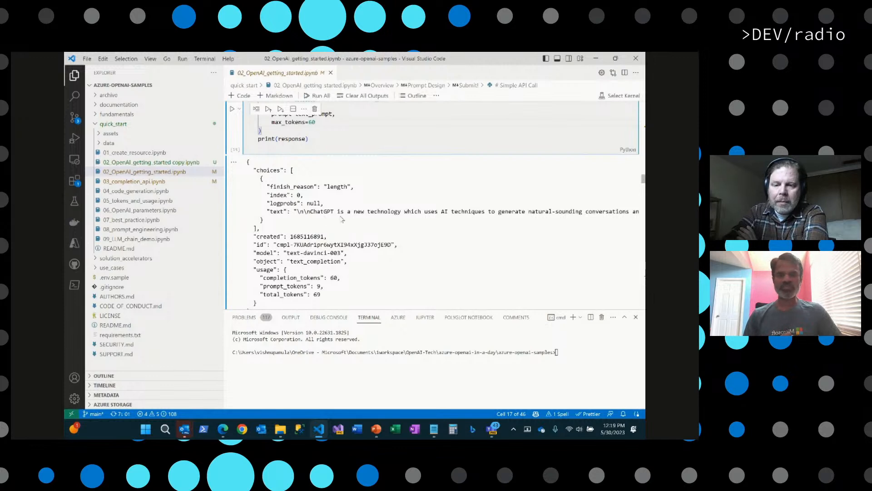
pyautogui.moveTo(406, 234)
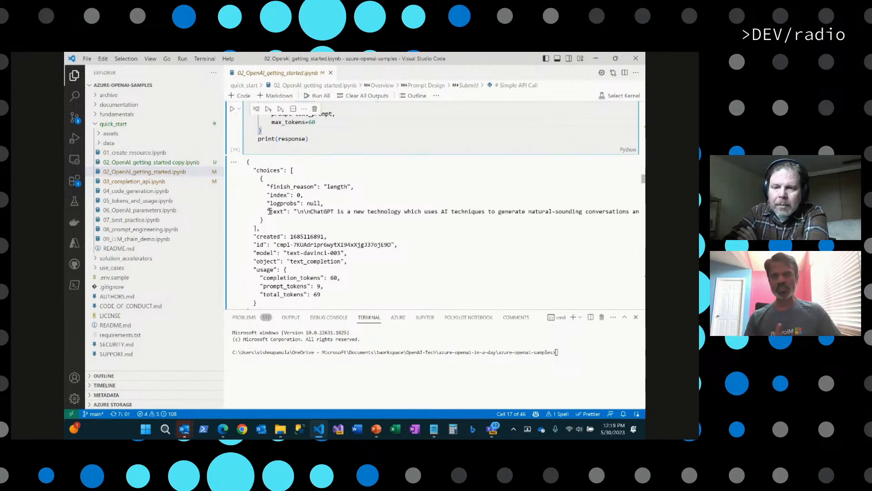
# Step: Scroll past the response output to the cell printing only the choices text
pyautogui.scroll(-3)
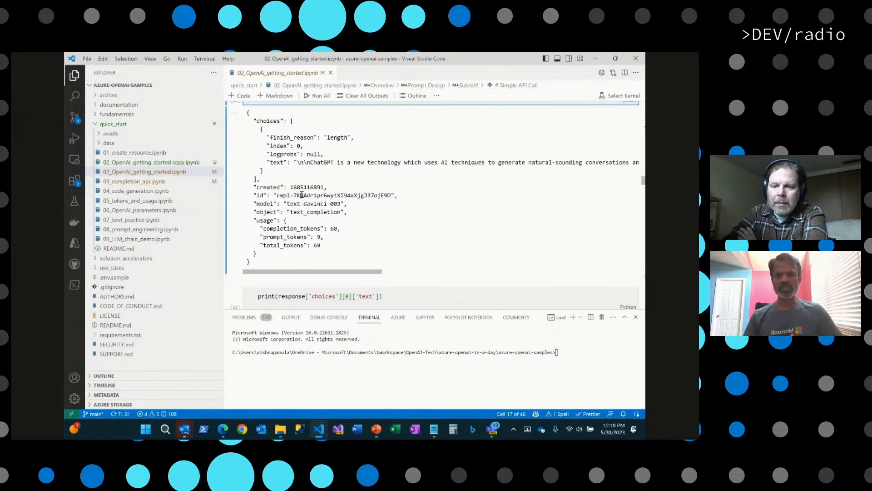
pyautogui.moveTo(396, 225)
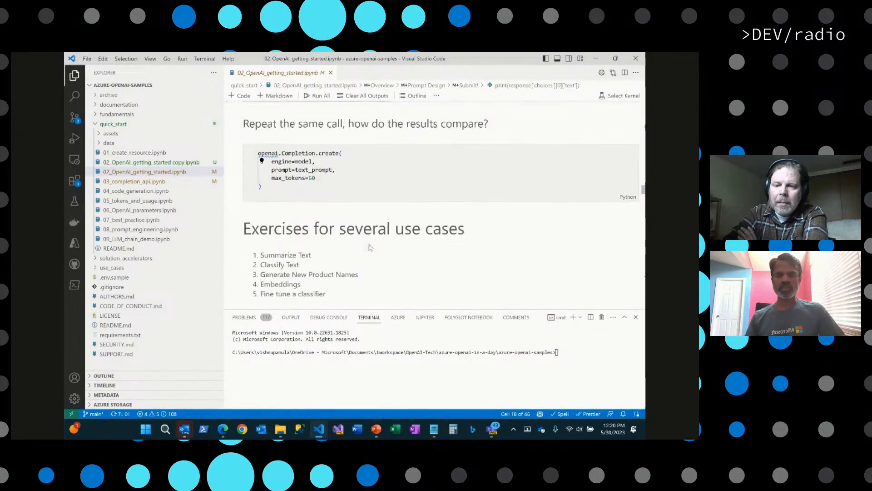
# Step: Scroll to the Summarize Text challenge and its prompt cell using vp-gpt-davinci3
pyautogui.scroll(-3)
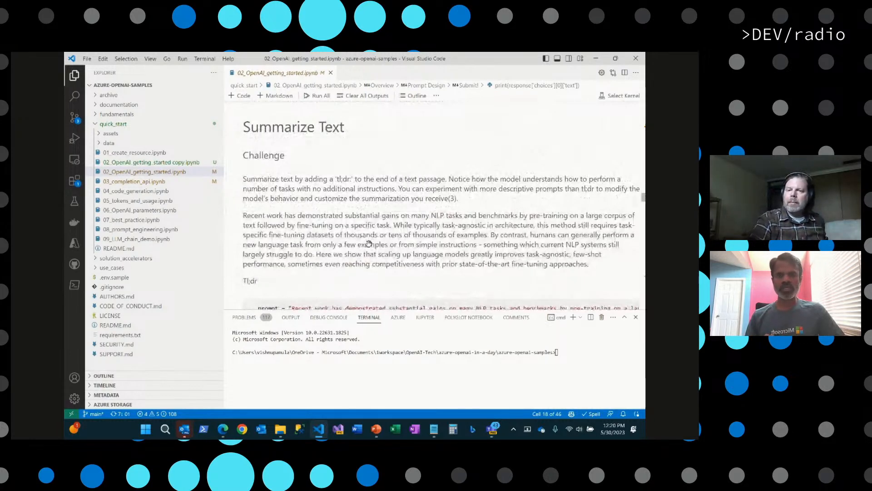
pyautogui.scroll(-3)
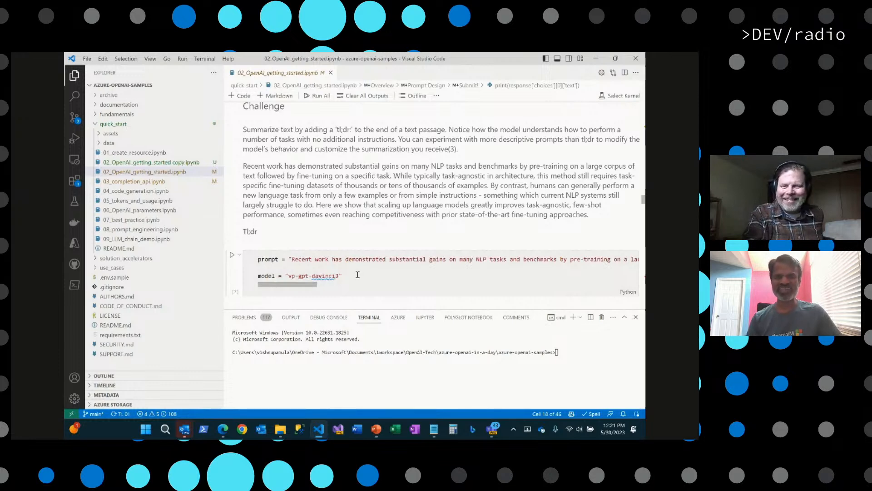
pyautogui.scroll(-3)
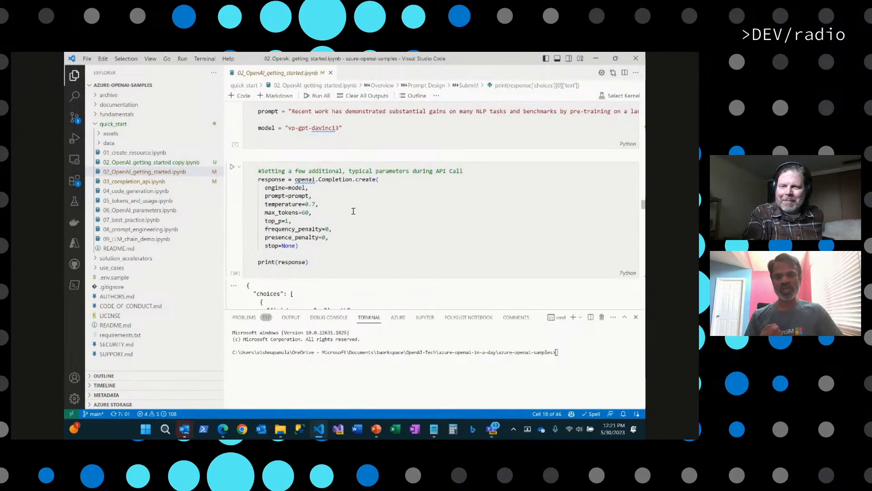
pyautogui.moveTo(348, 203)
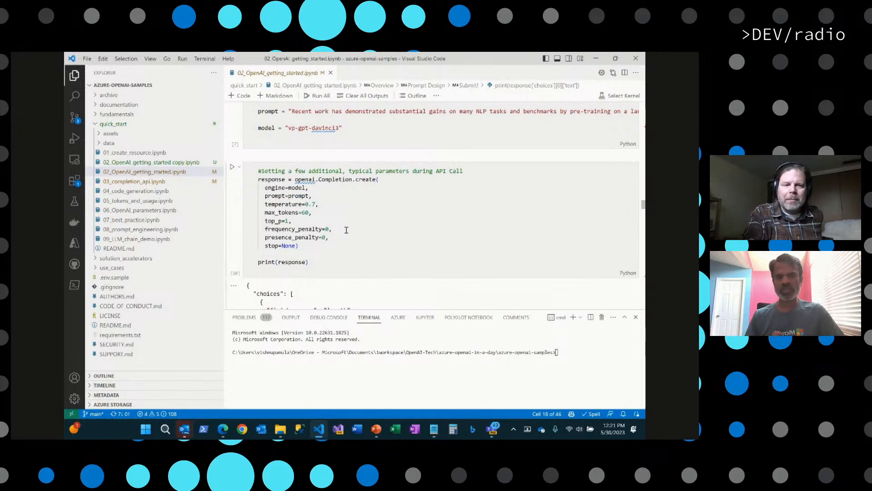
pyautogui.moveTo(284, 204)
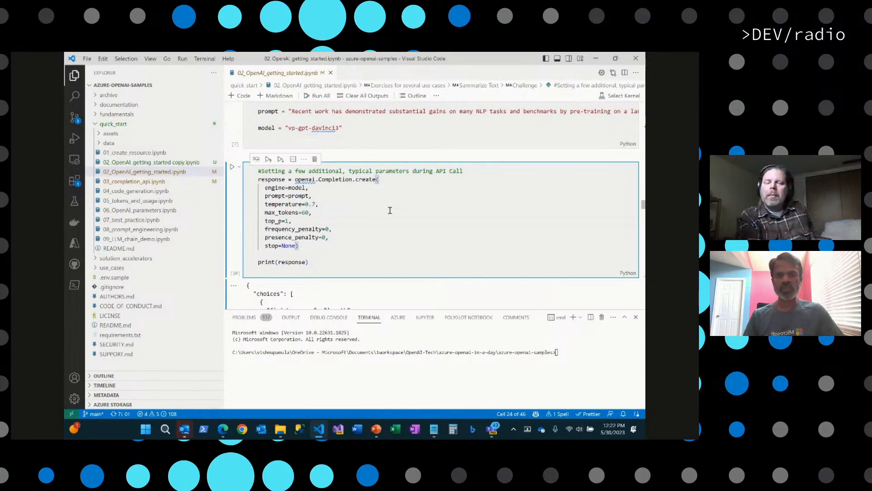
pyautogui.scroll(-3)
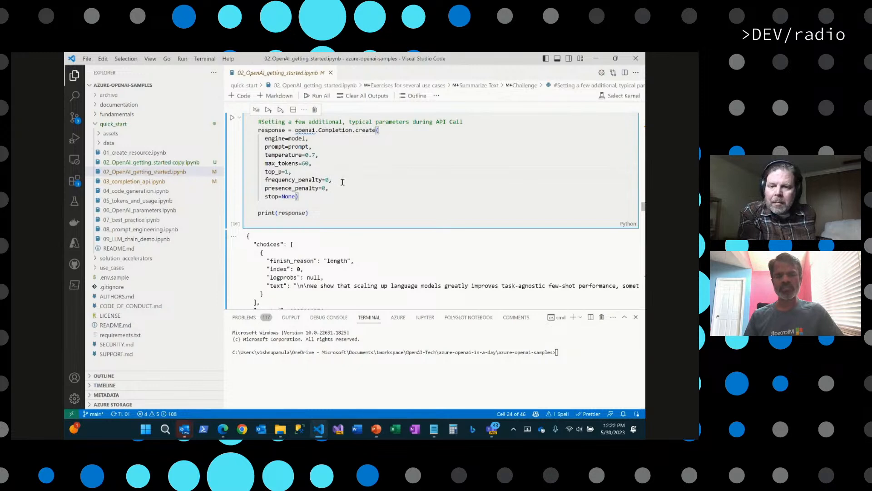
pyautogui.scroll(-3)
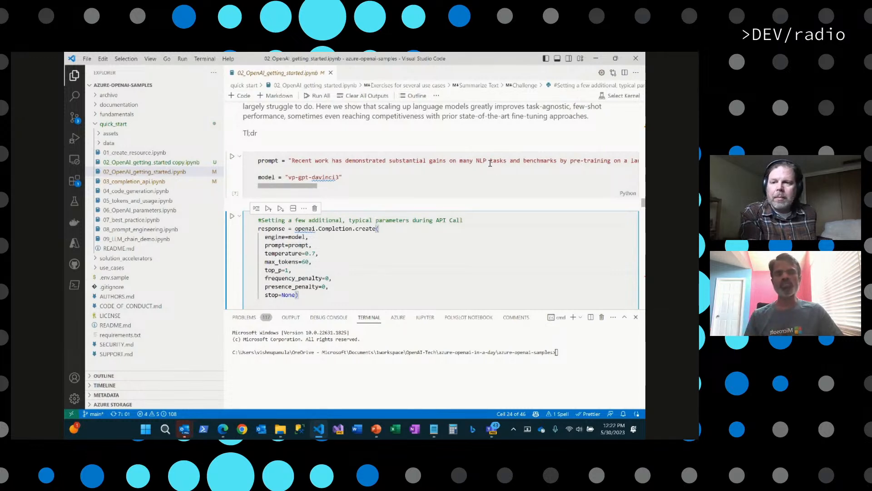
pyautogui.moveTo(375, 189)
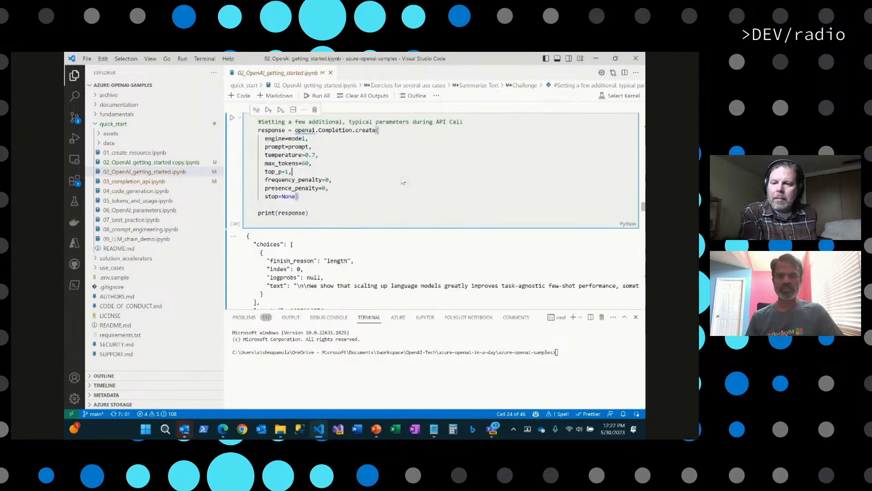
# Step: Scroll to the Classify Text section and its JSON response labelled Hardware Support
pyautogui.scroll(-3)
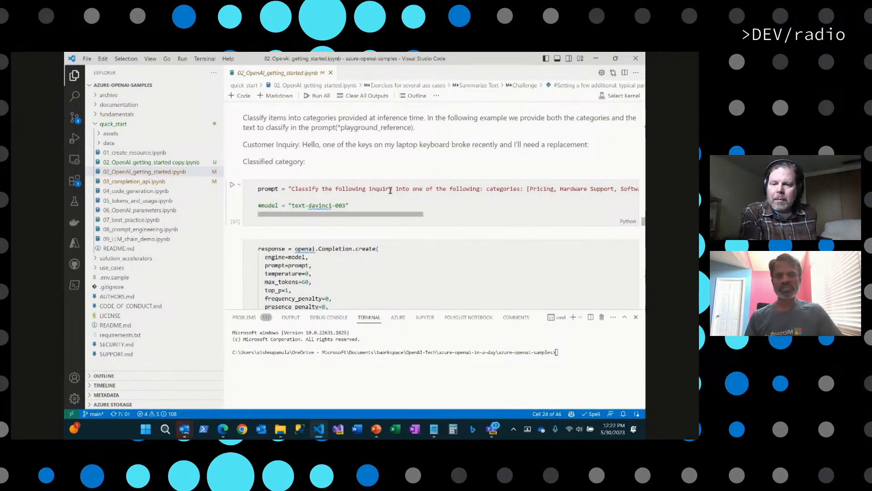
pyautogui.scroll(-3)
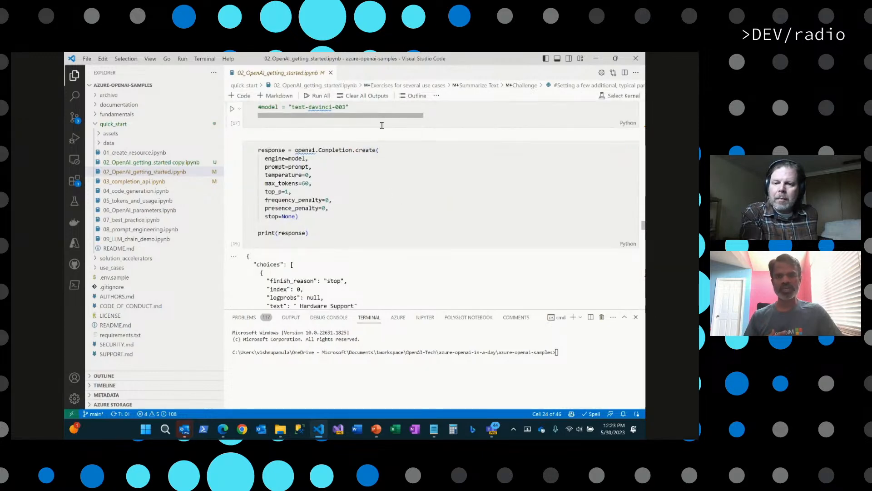
pyautogui.scroll(-3)
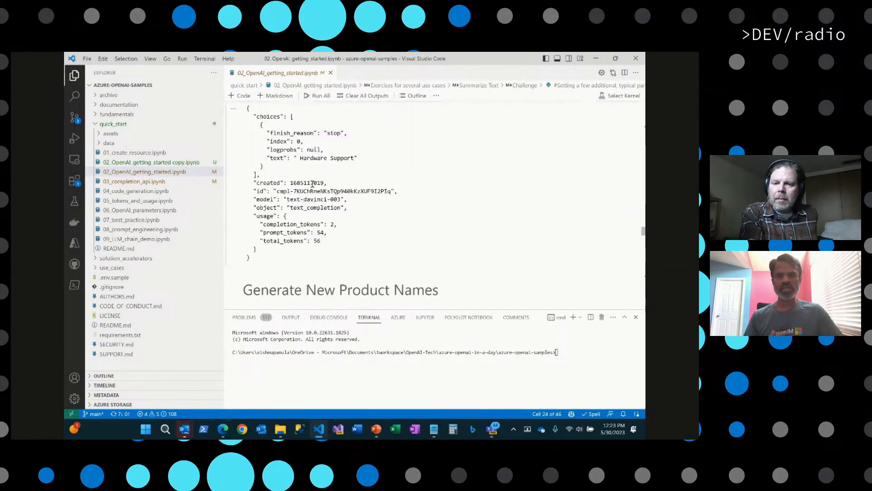
pyautogui.doubleClick(325, 158)
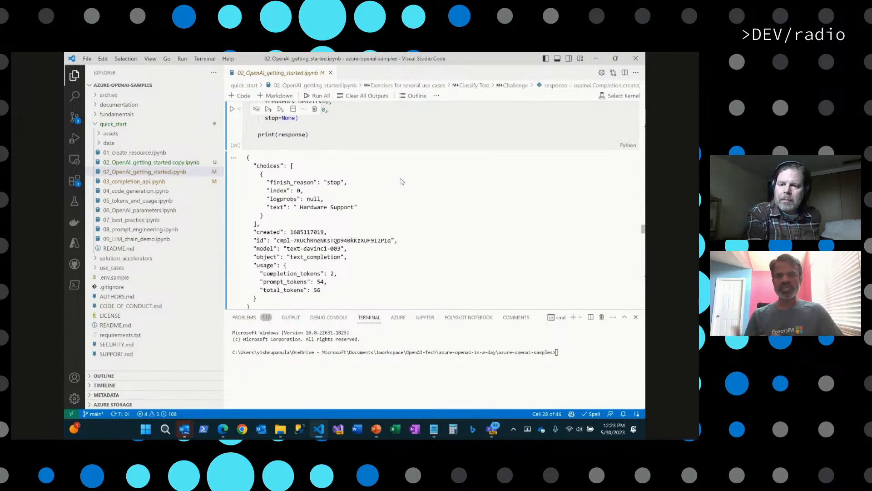
# Step: Scroll through the Embeddings section on text-similarity-davinci-001 taxonomy and the library install cell
pyautogui.scroll(-3)
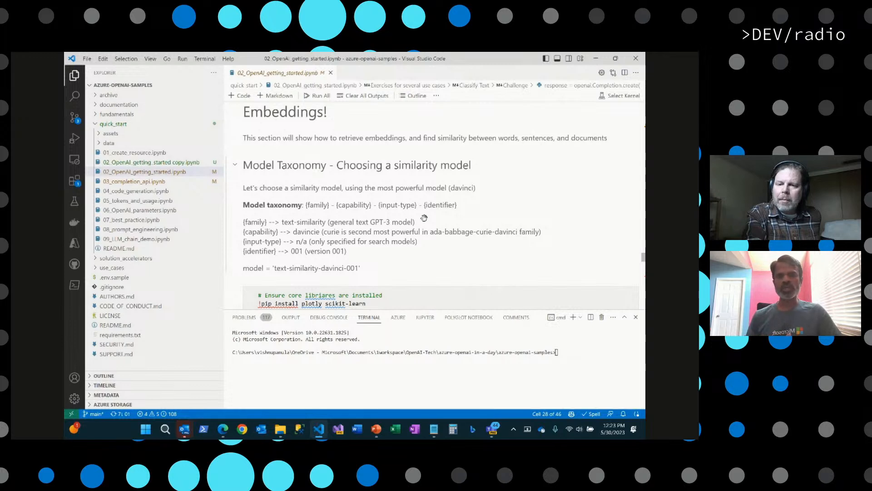
pyautogui.moveTo(461, 229)
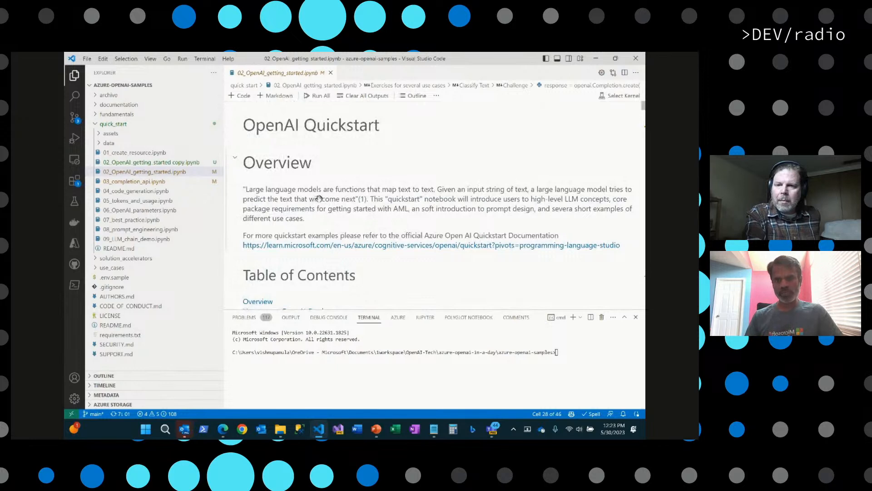
pyautogui.moveTo(398, 200)
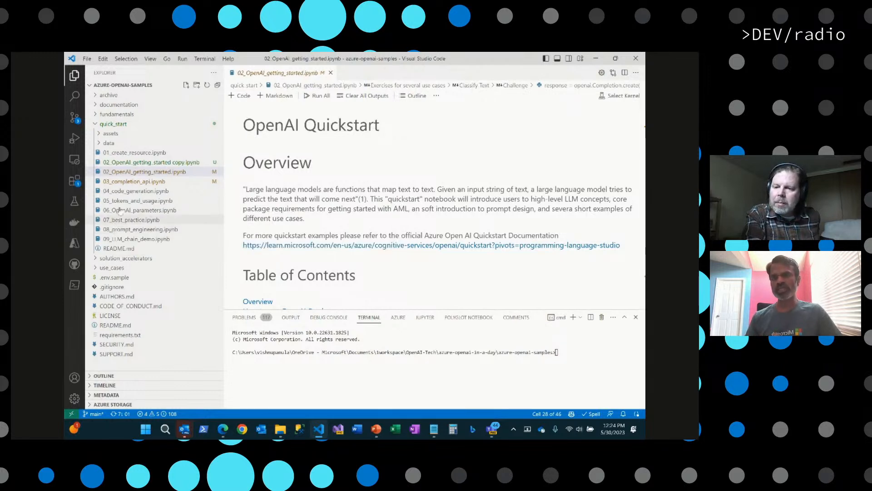
pyautogui.moveTo(135, 189)
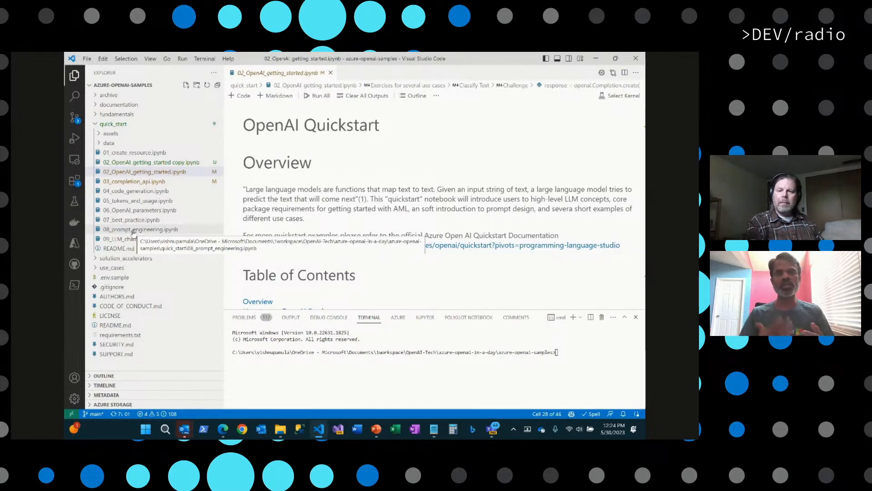
# Step: Open 08_prompt_engineering.ipynb and scroll through its Chain of Thought examples
pyautogui.click(140, 229)
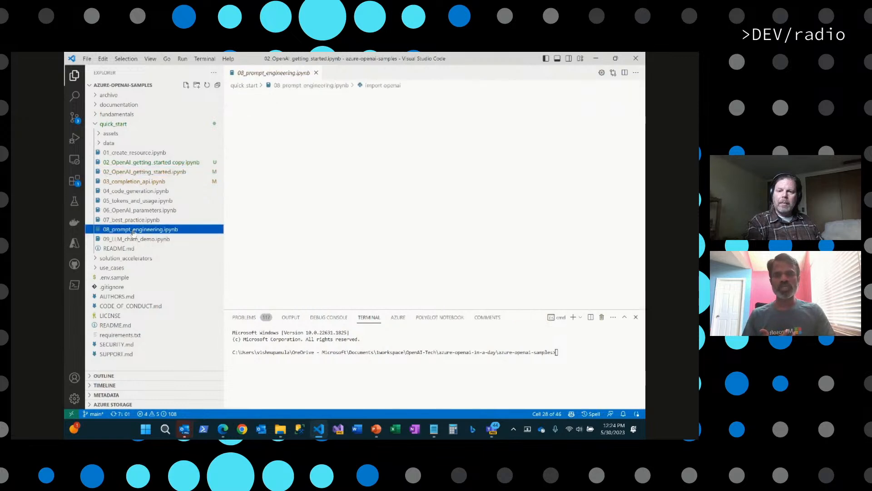
pyautogui.click(140, 229)
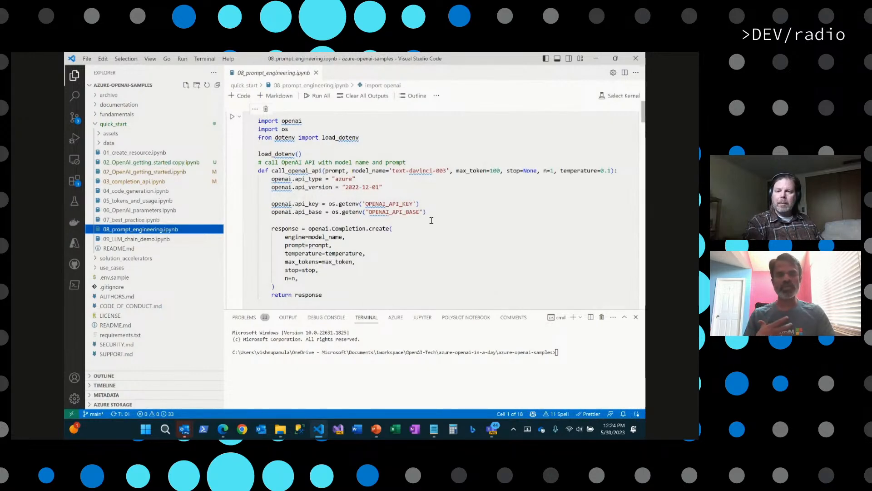
pyautogui.scroll(-3)
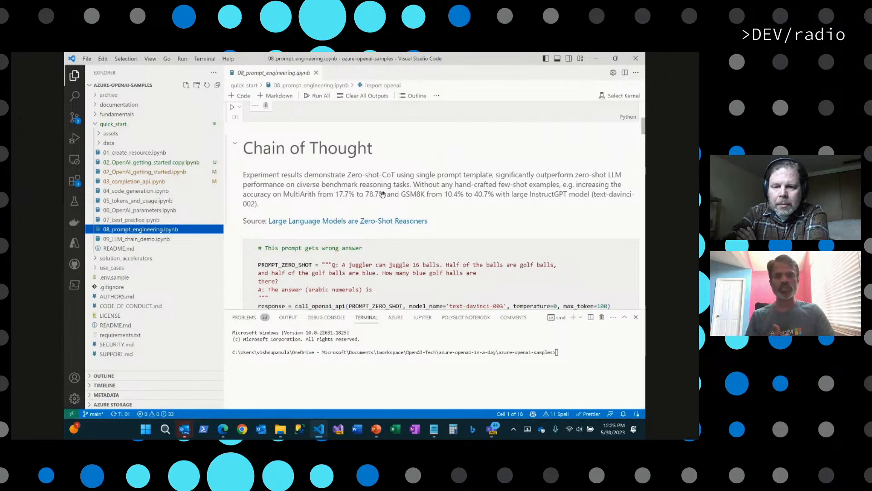
pyautogui.scroll(-3)
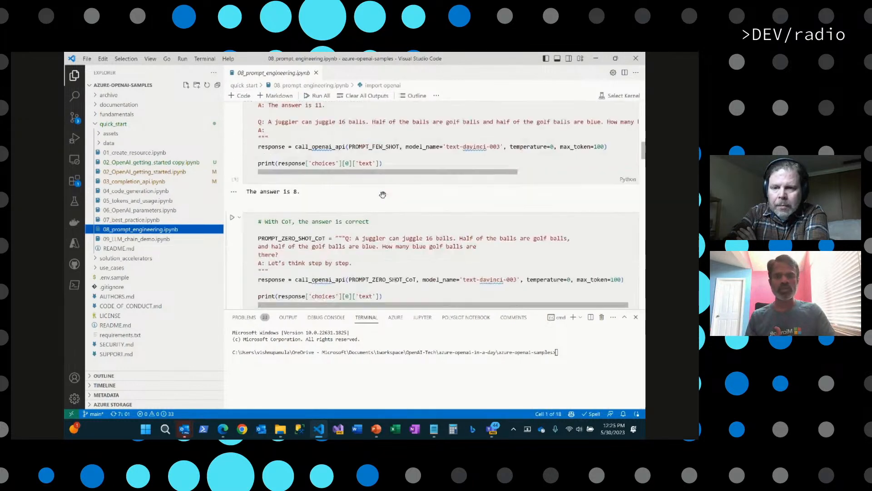
pyautogui.scroll(-3)
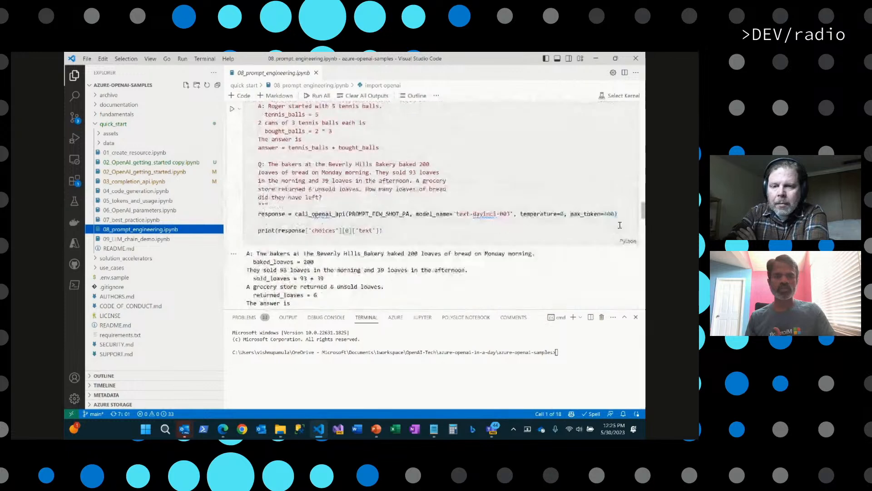
pyautogui.scroll(-3)
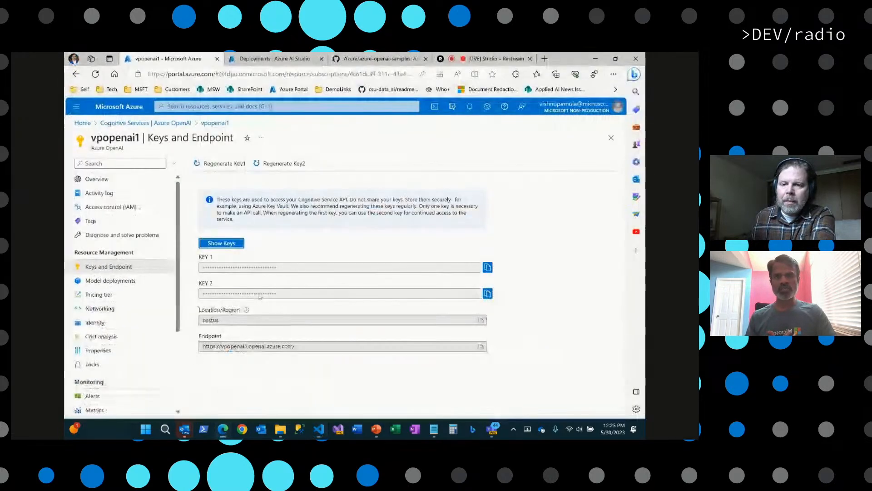
# Step: Switch to the browser tab showing the azure-openai-samples GitHub repository
pyautogui.click(381, 58)
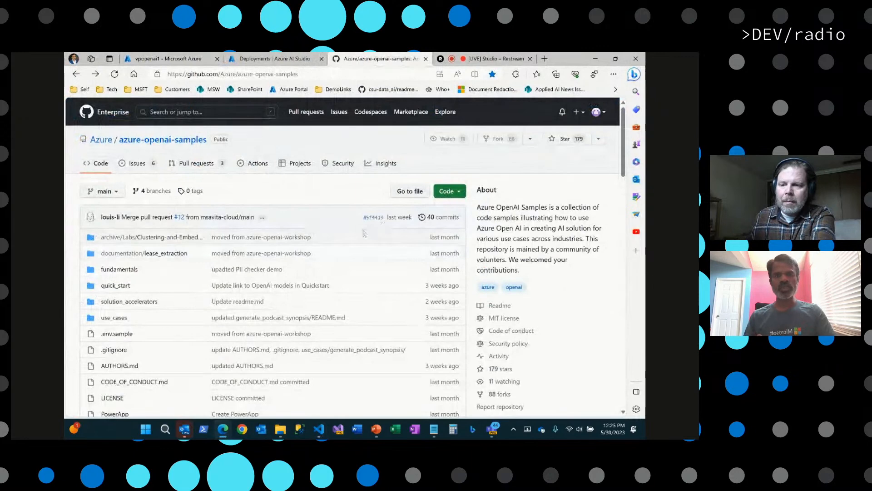